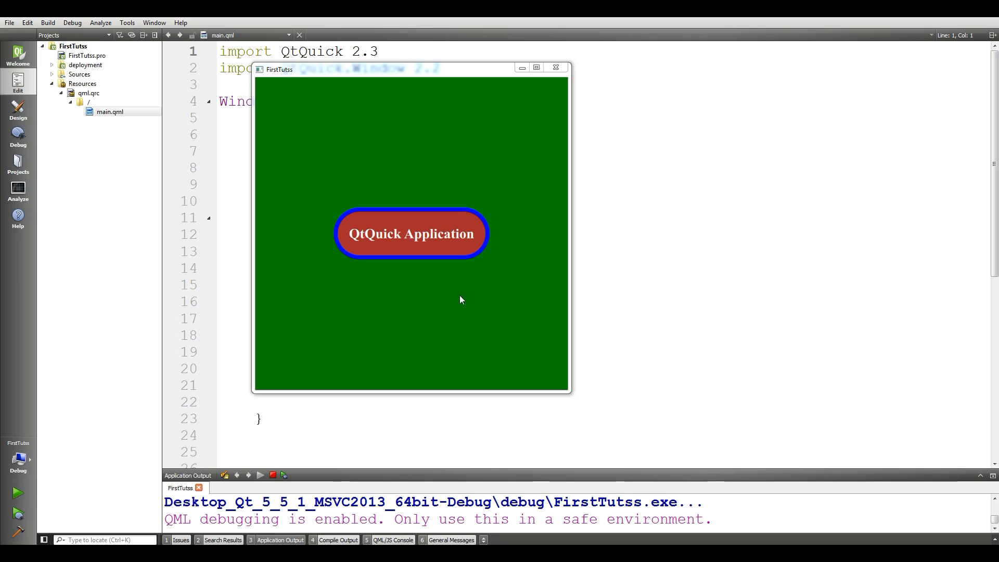
mouse_move(511, 249)
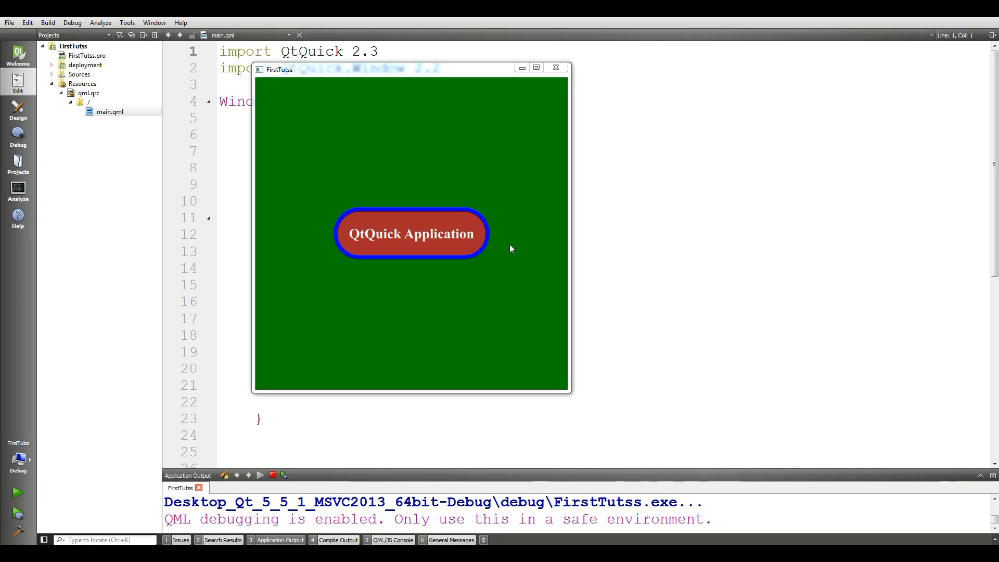
mouse_move(494, 251)
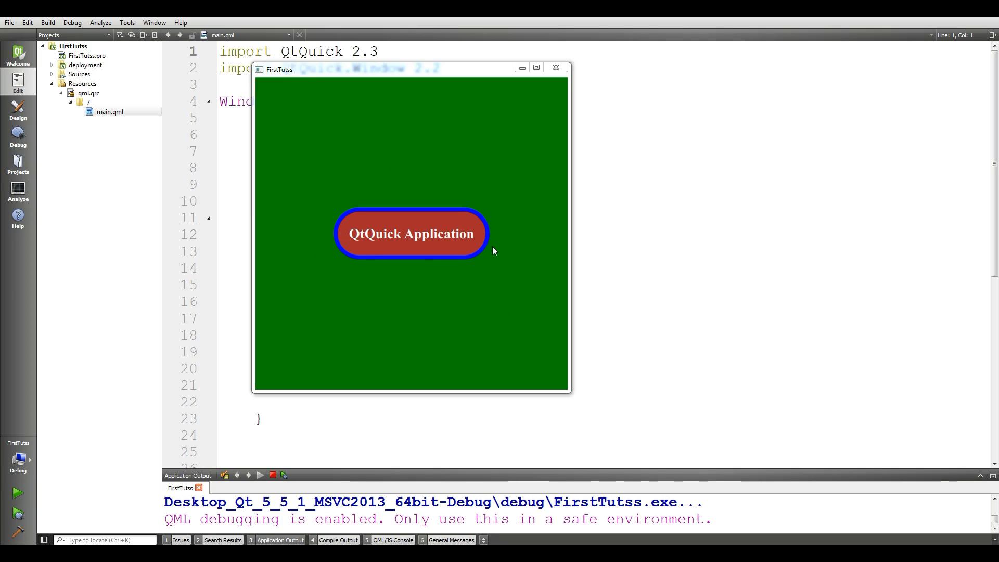
mouse_move(340, 220)
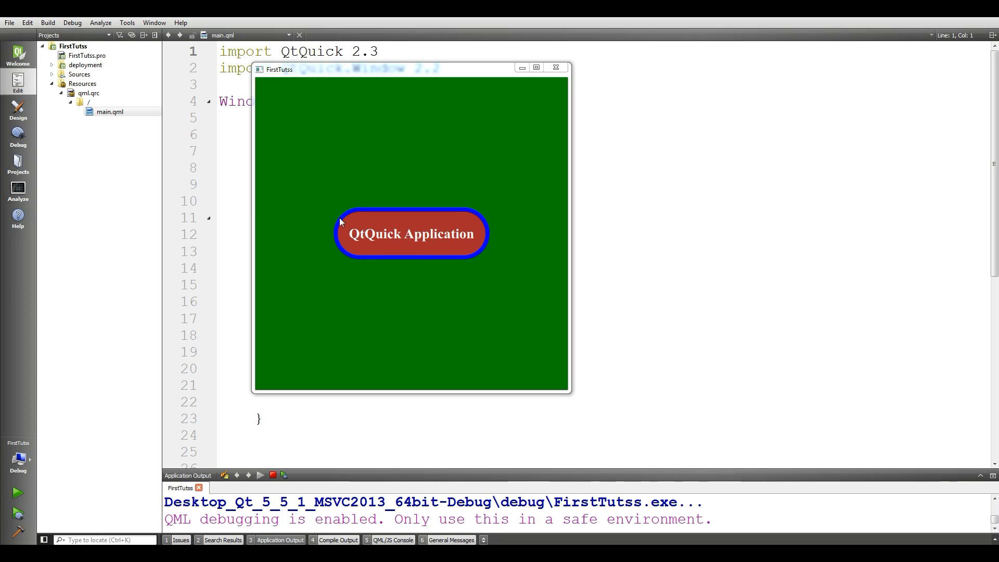
mouse_move(356, 248)
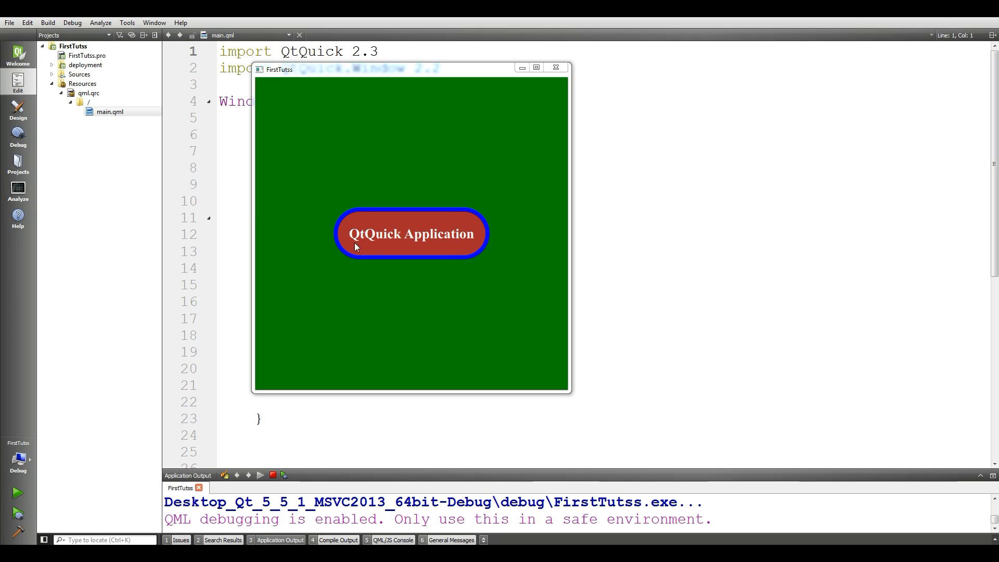
mouse_move(371, 226)
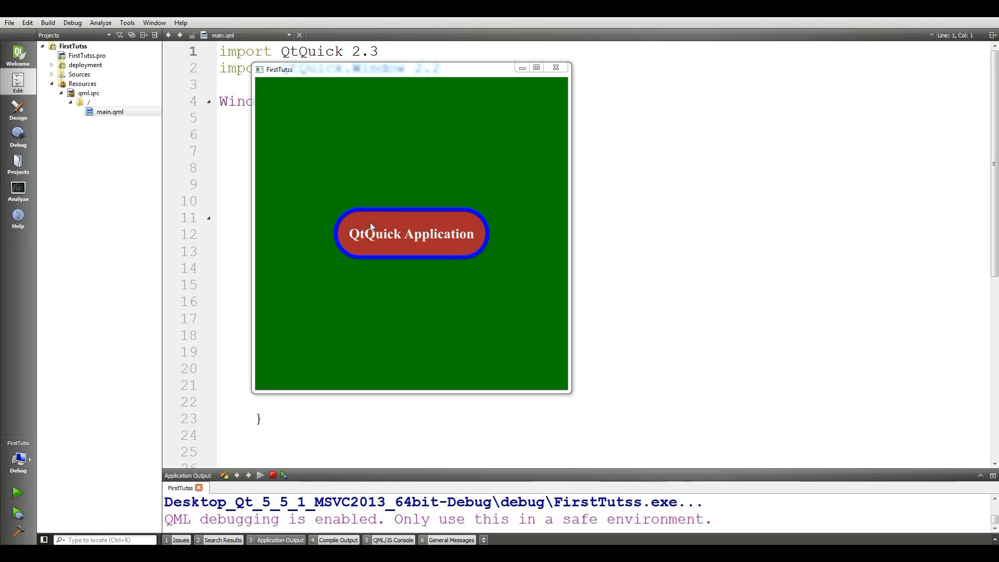
mouse_move(487, 244)
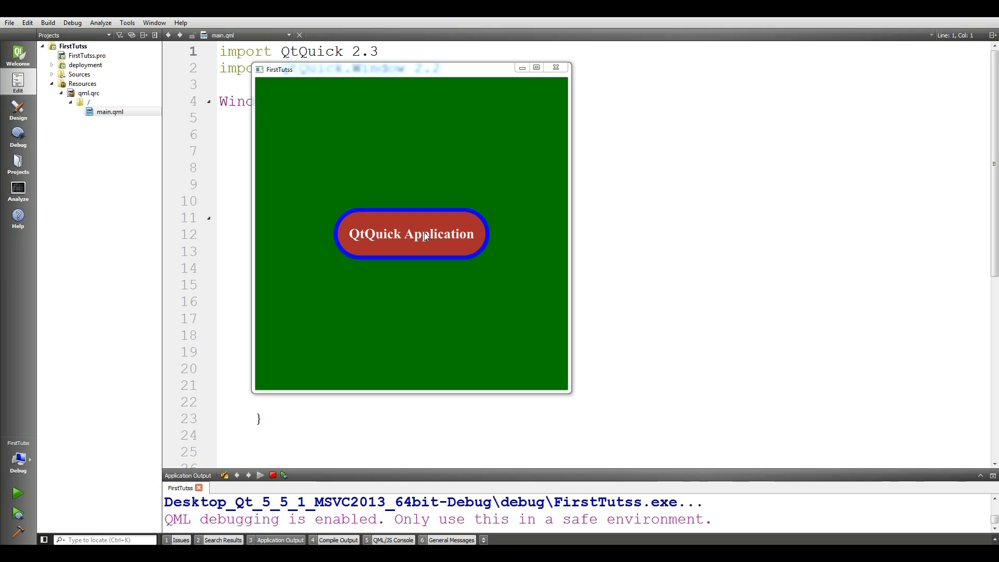
mouse_move(353, 243)
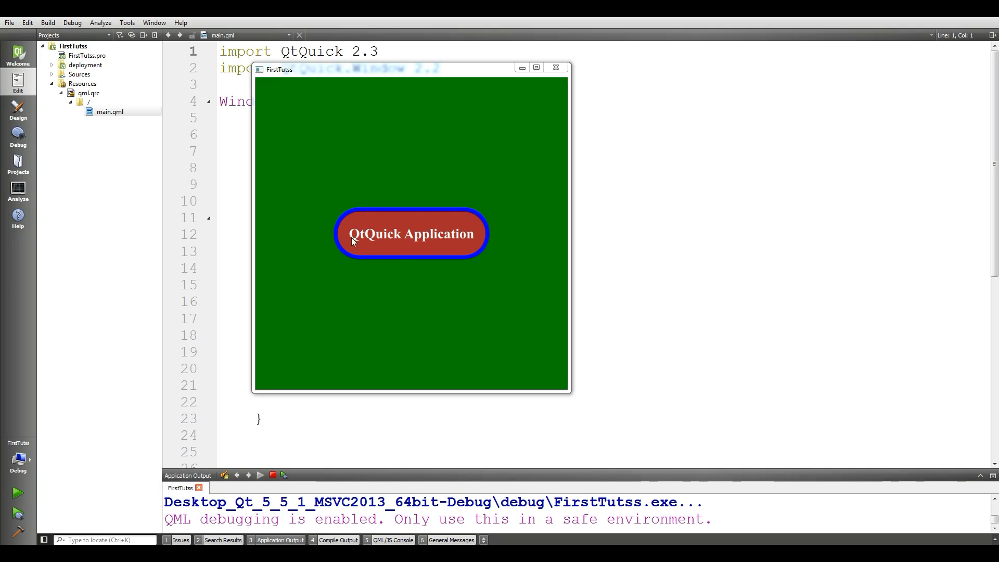
mouse_move(373, 252)
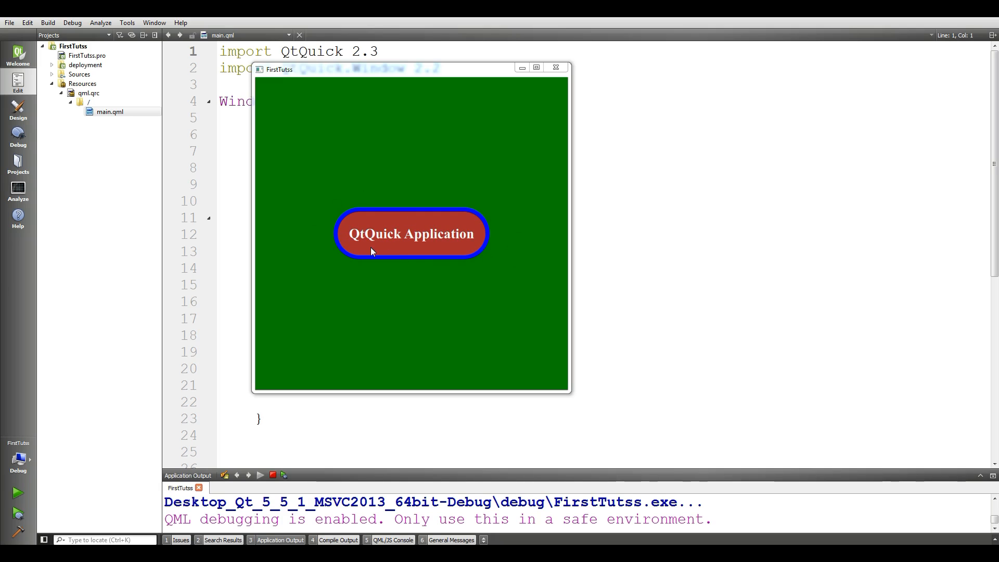
mouse_move(490, 249)
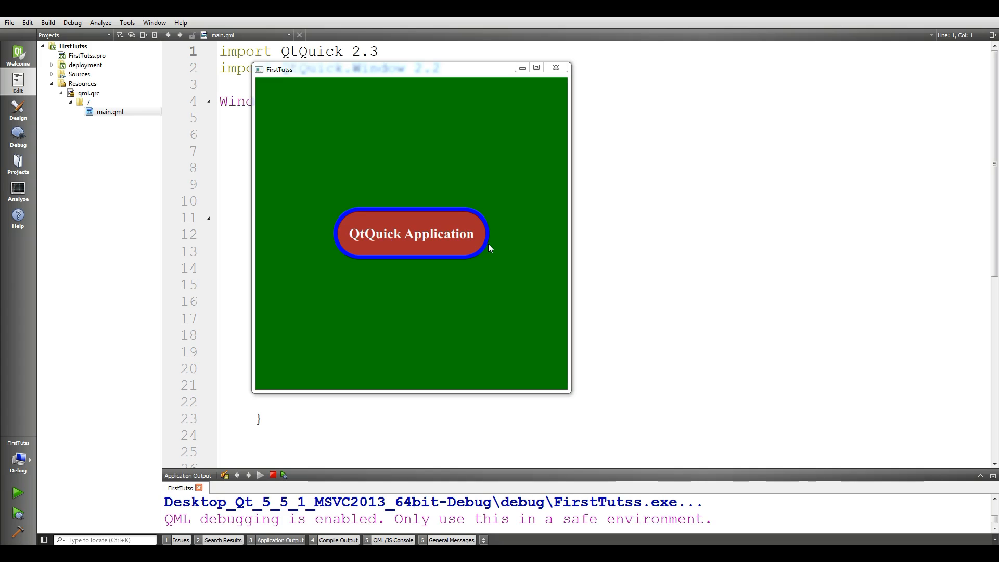
mouse_move(559, 69)
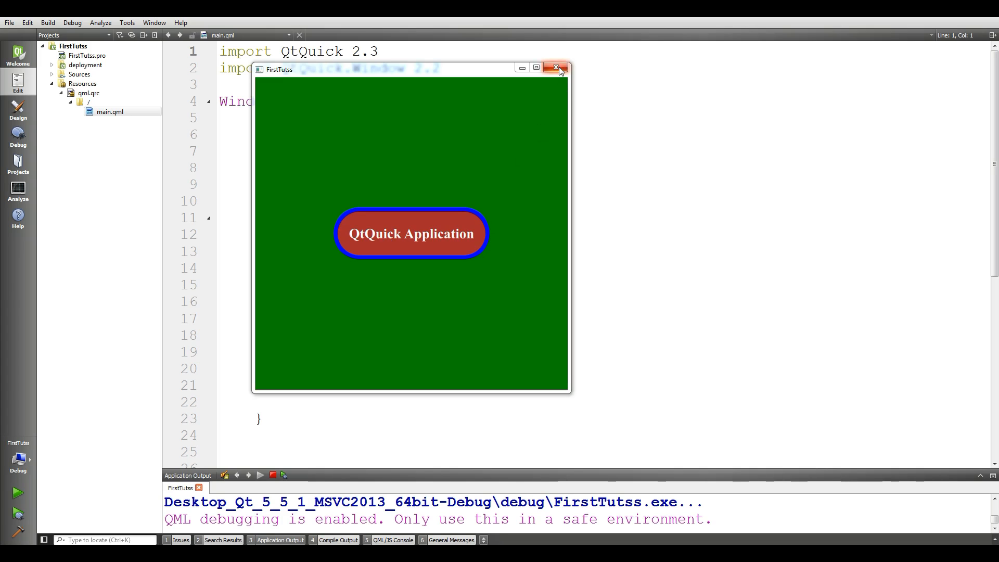
- Close the running app and scroll main.qml to the MouseArea and centred Text blocks
left_click(556, 68)
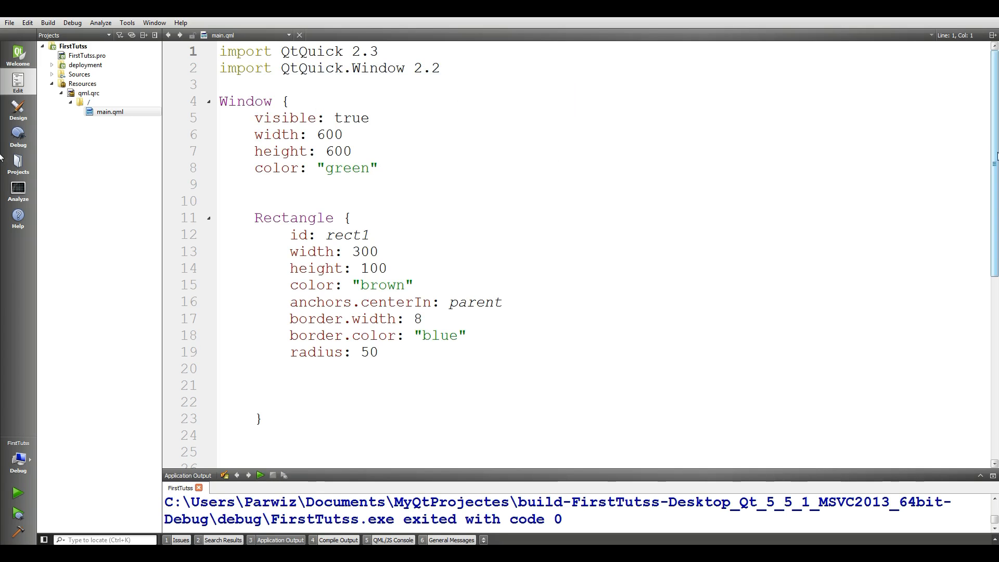
scroll("down", 3)
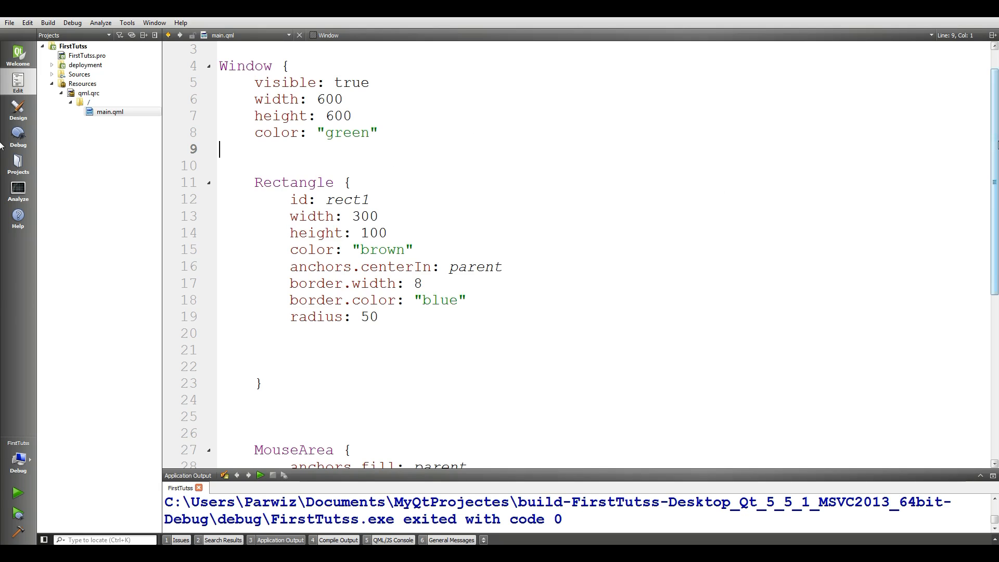
scroll("down", 3)
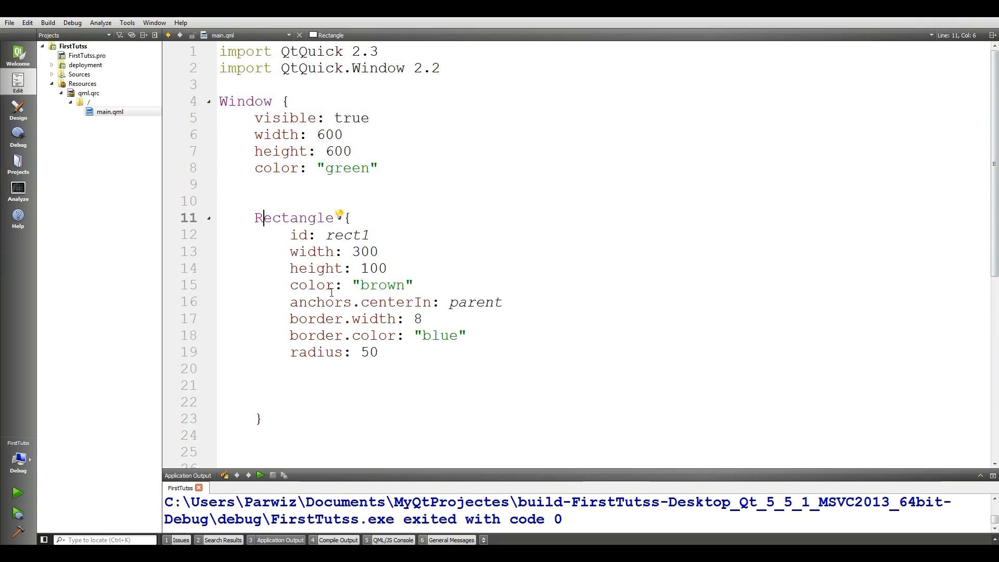
left_click(332, 302)
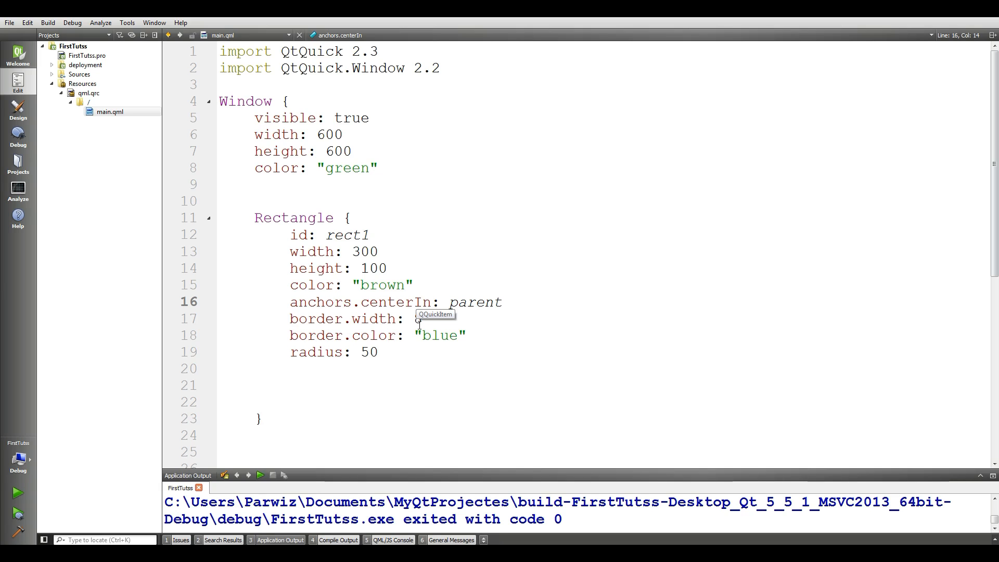
type("8")
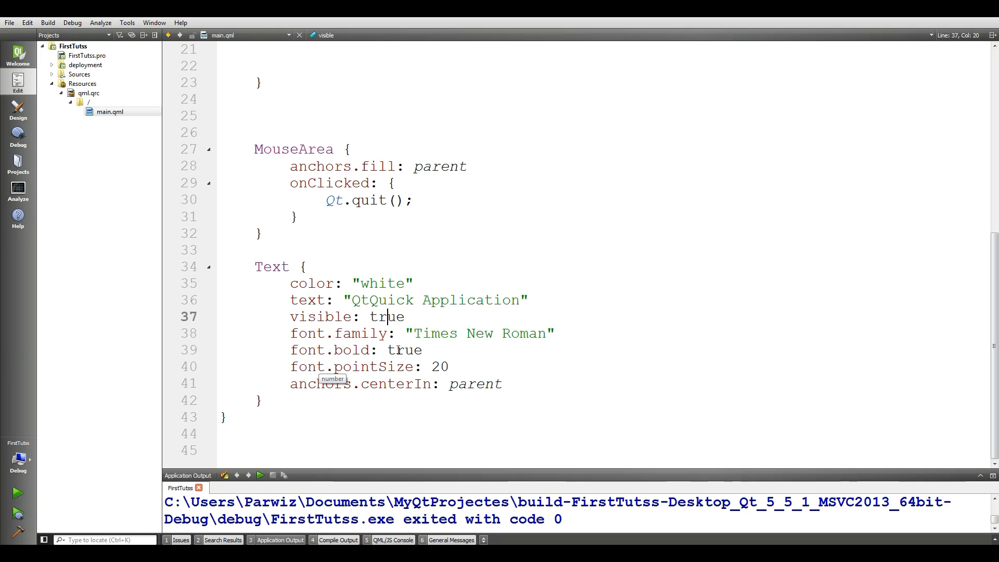
left_click(322, 350)
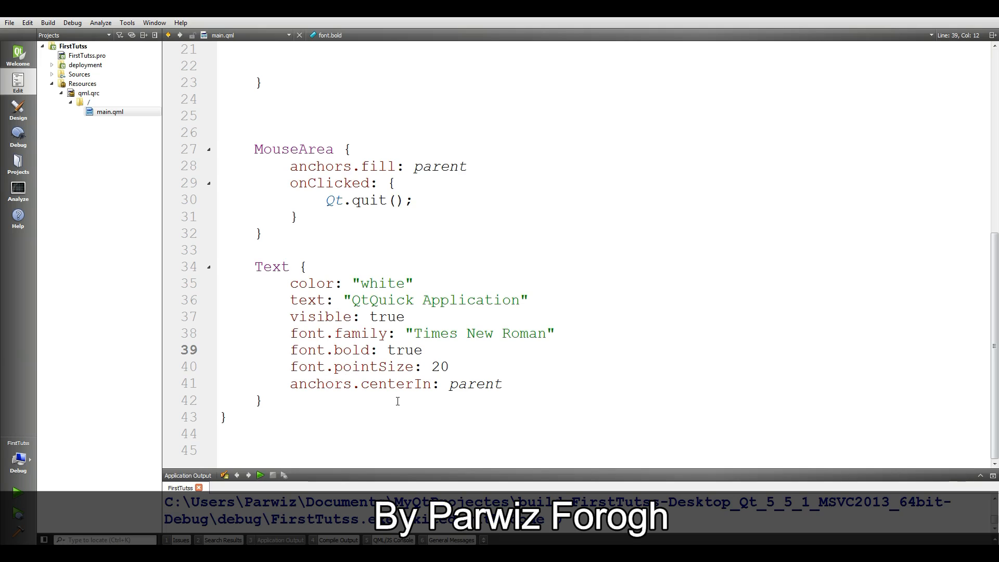
mouse_move(548, 420)
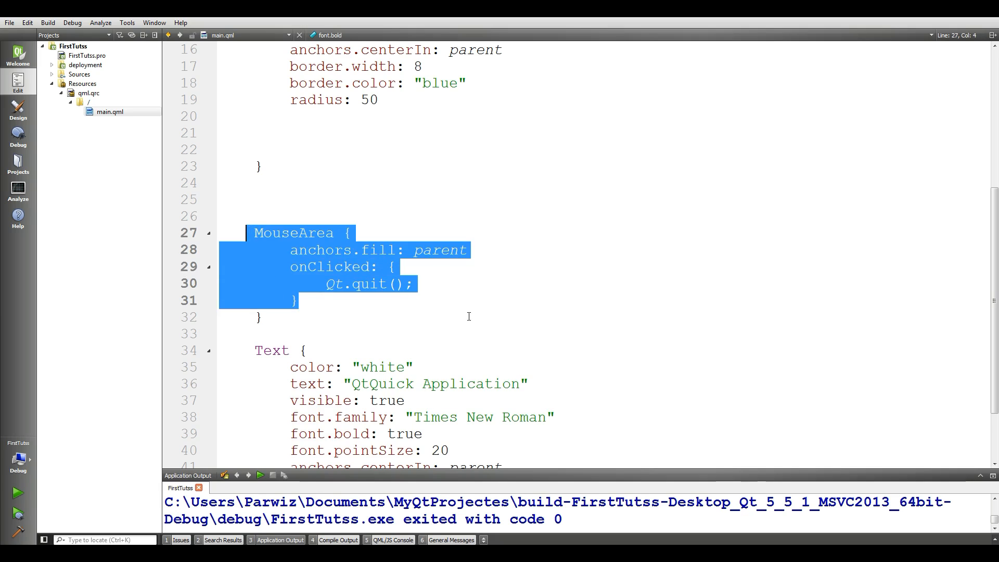
left_click(257, 317)
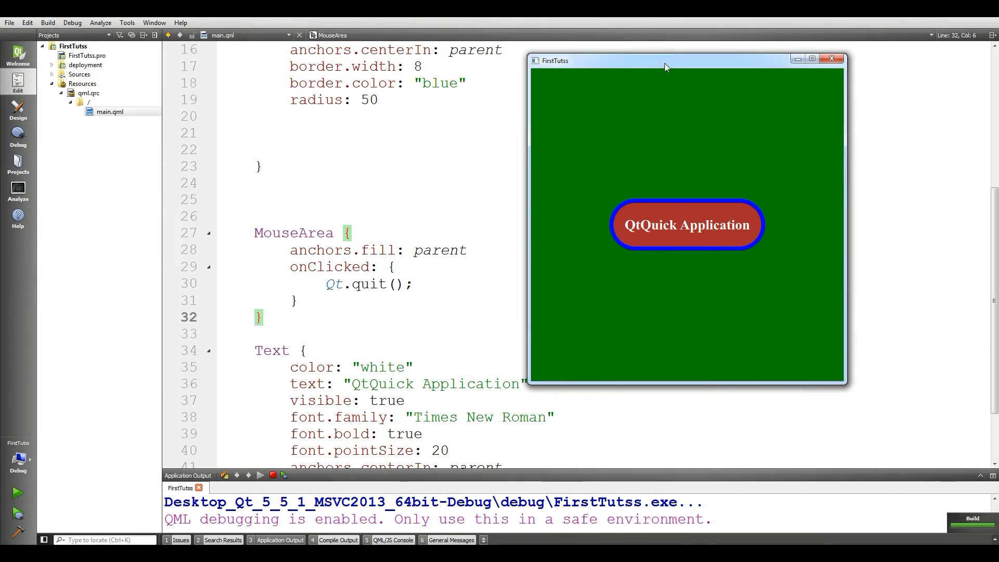
mouse_move(676, 77)
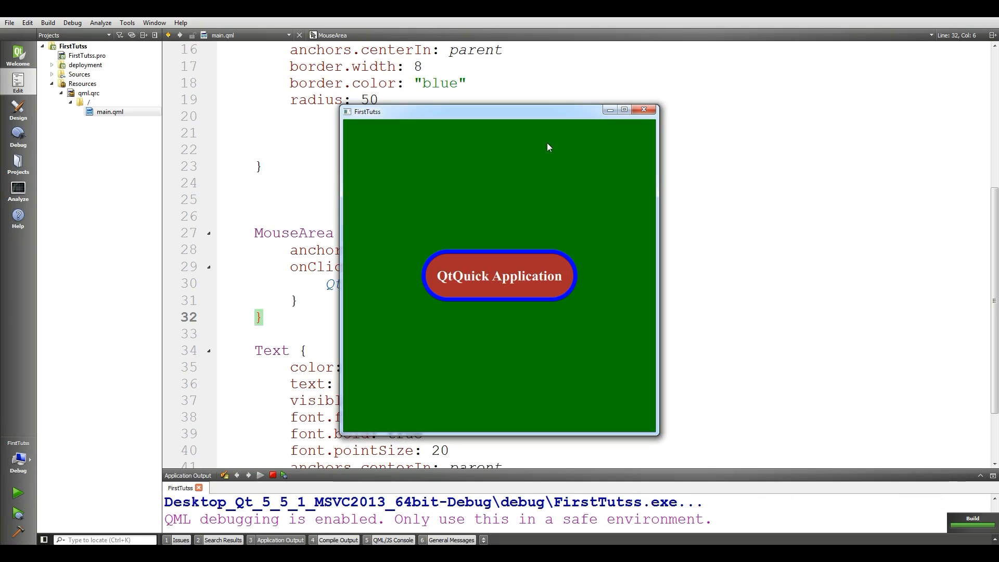
mouse_move(592, 231)
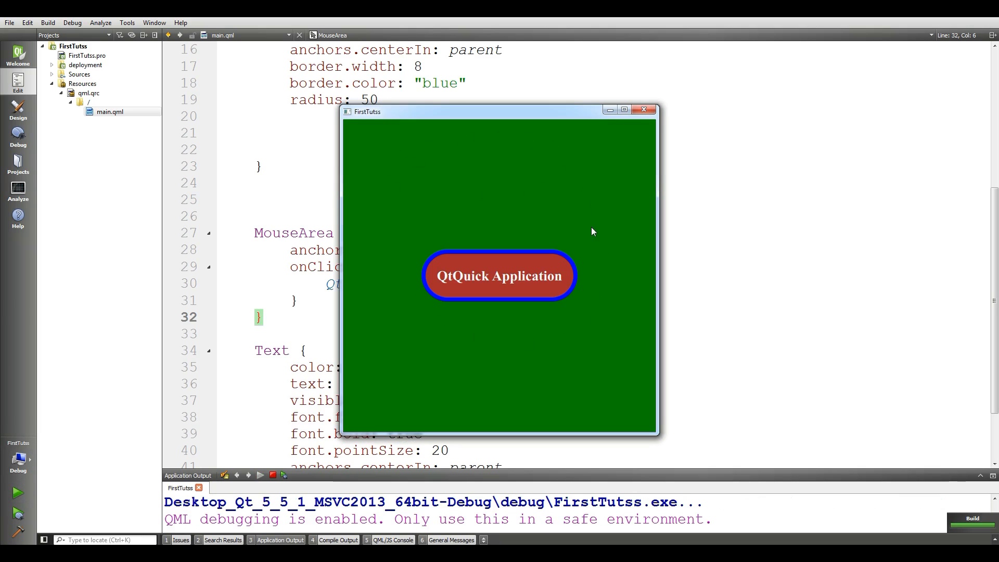
mouse_move(641, 135)
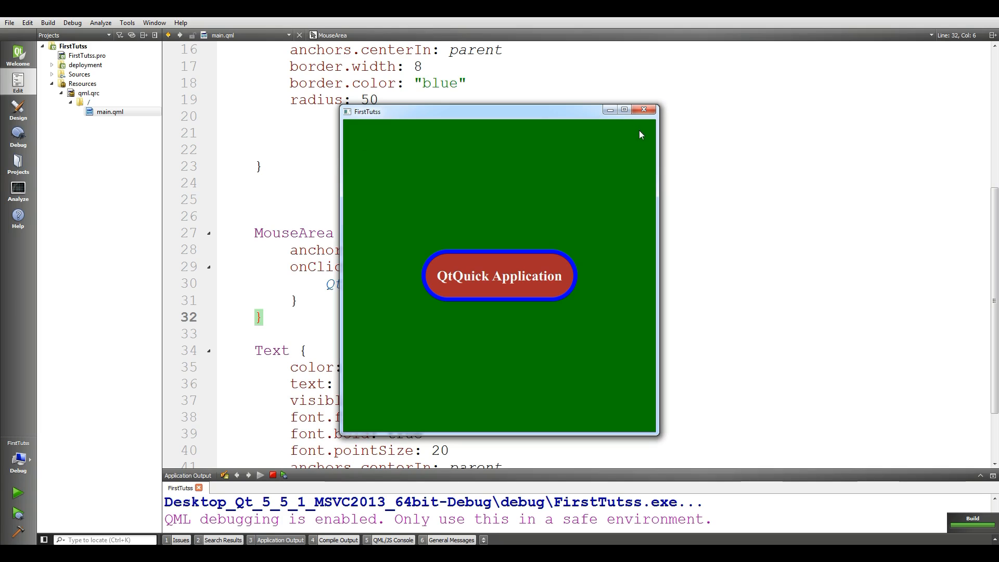
mouse_move(612, 188)
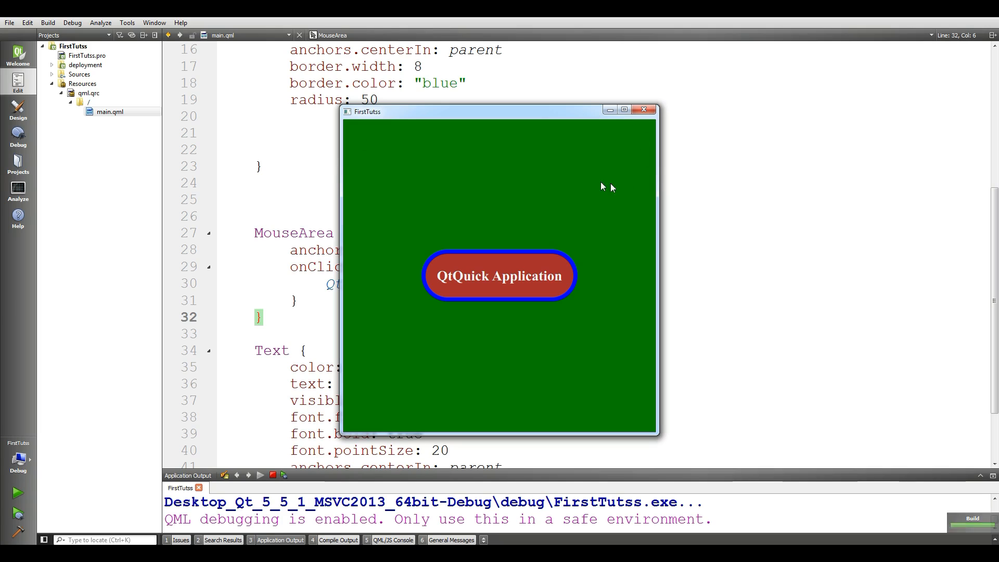
mouse_move(558, 182)
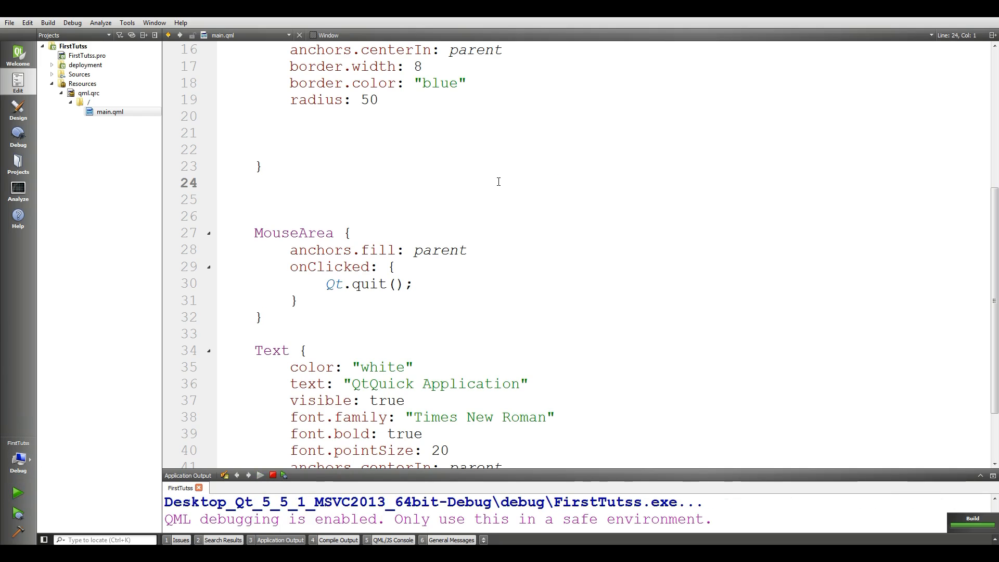
left_click(14, 492)
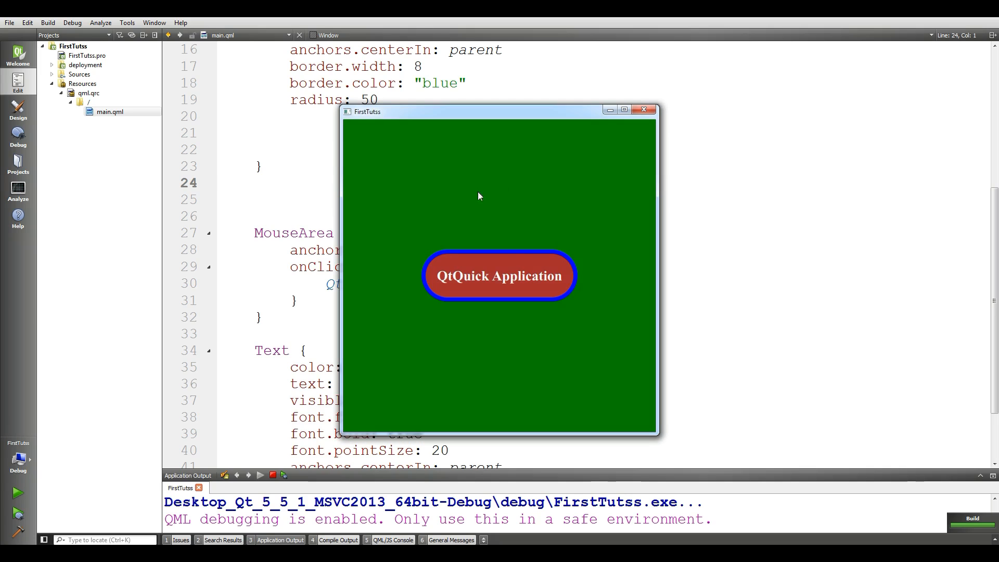
mouse_move(453, 292)
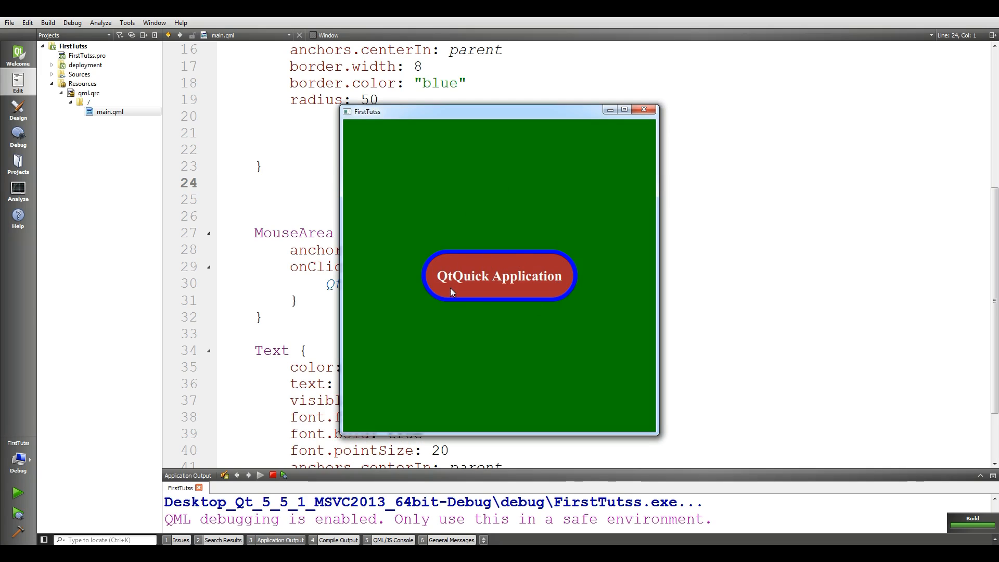
mouse_move(440, 281)
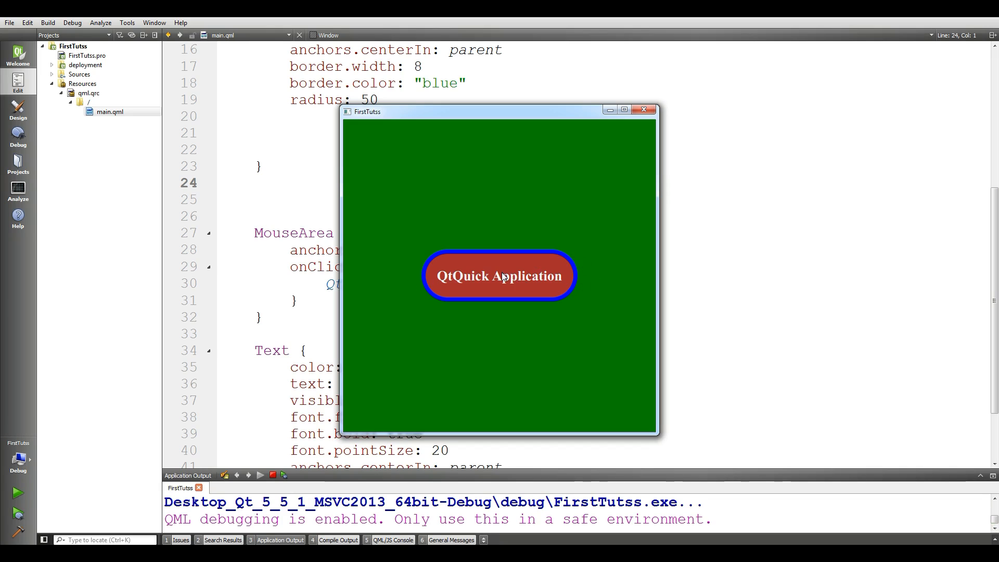
mouse_move(556, 229)
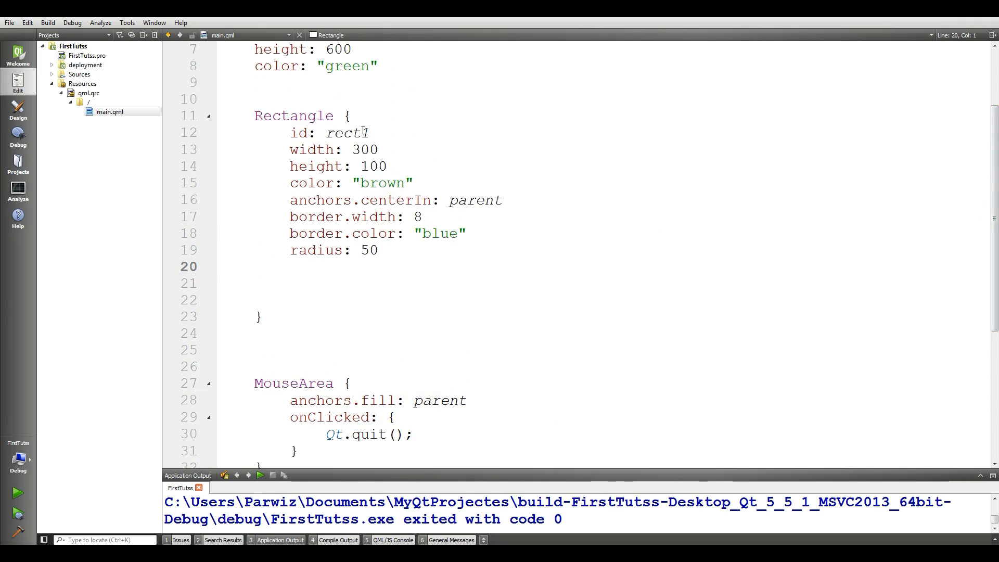
- Delete 'parent' from the MouseArea's anchors.fill and start typing rect1
scroll("down", 3)
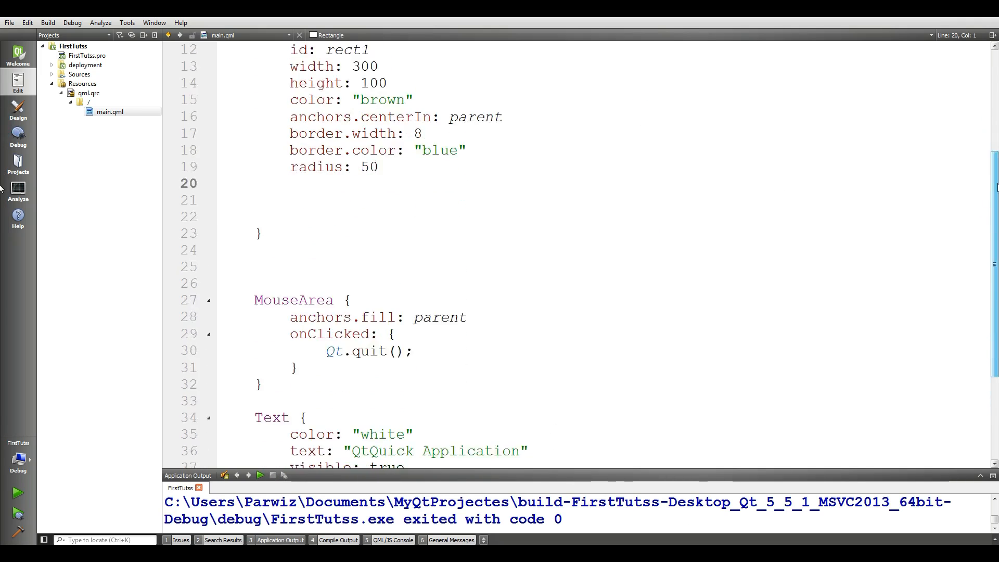
scroll("down", 3)
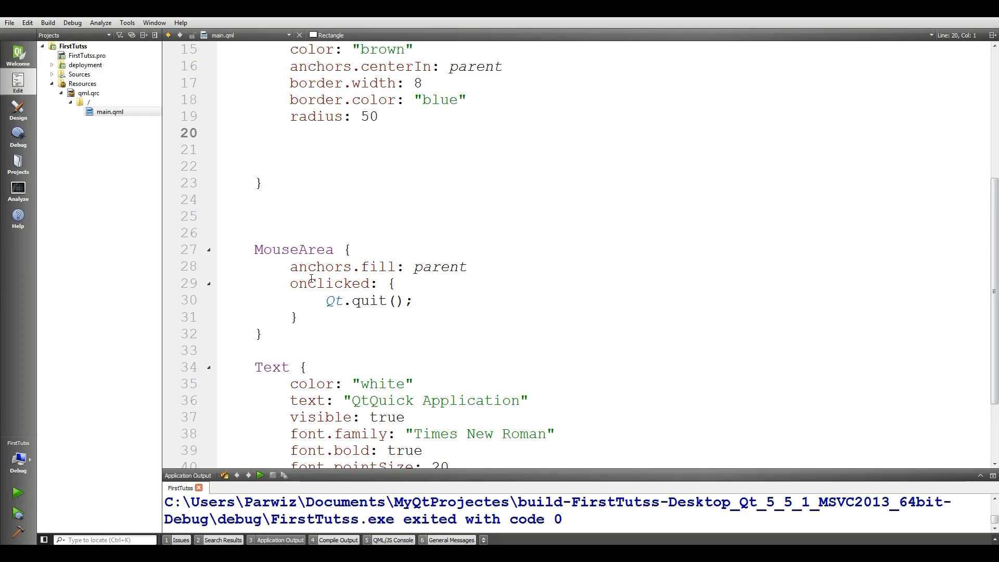
double_click(439, 266)
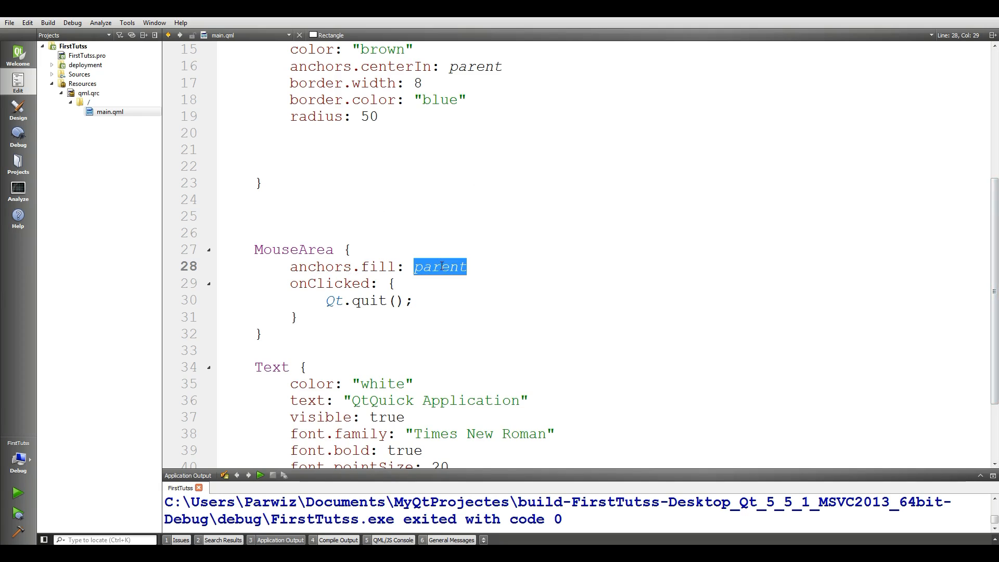
key("Delete")
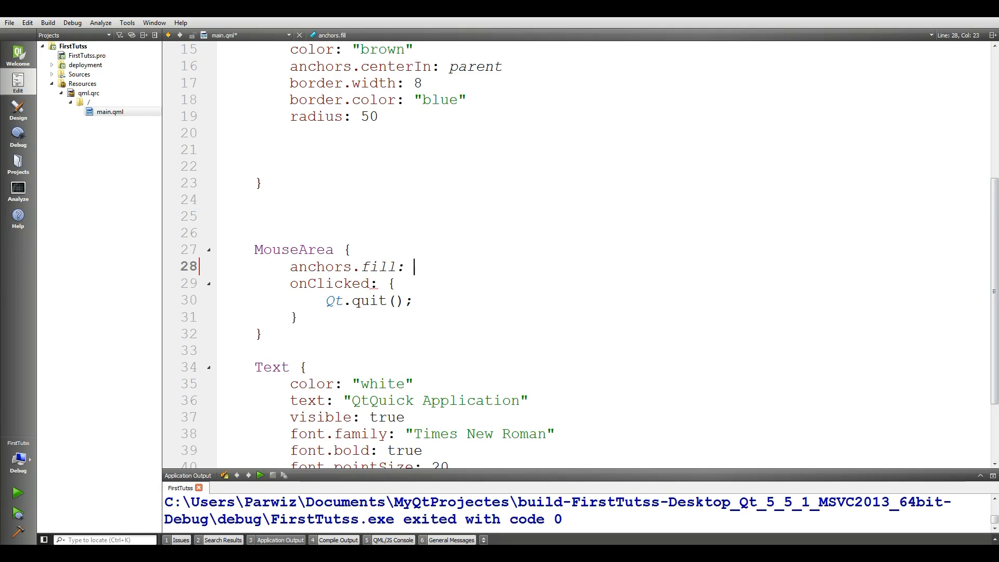
type("r")
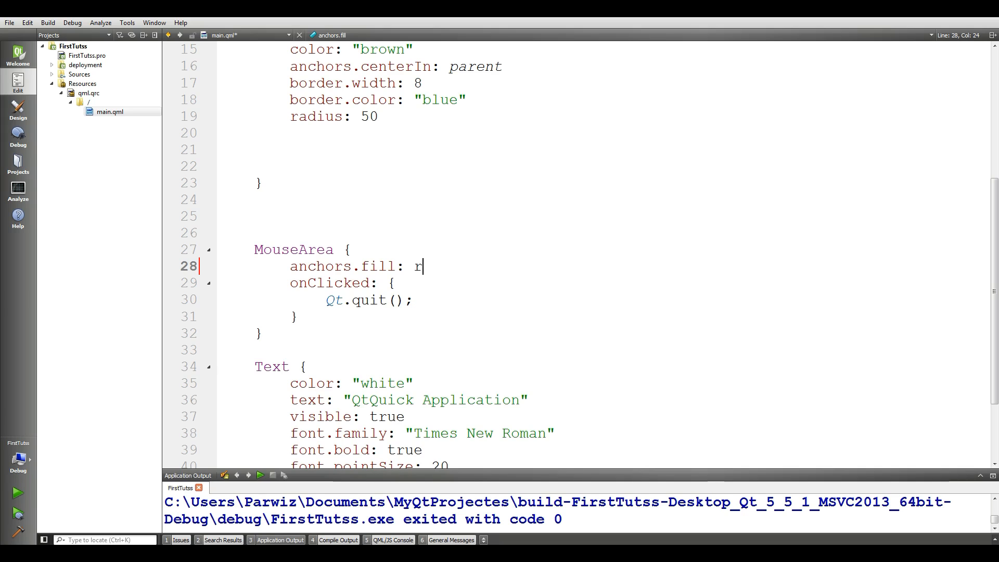
type("e")
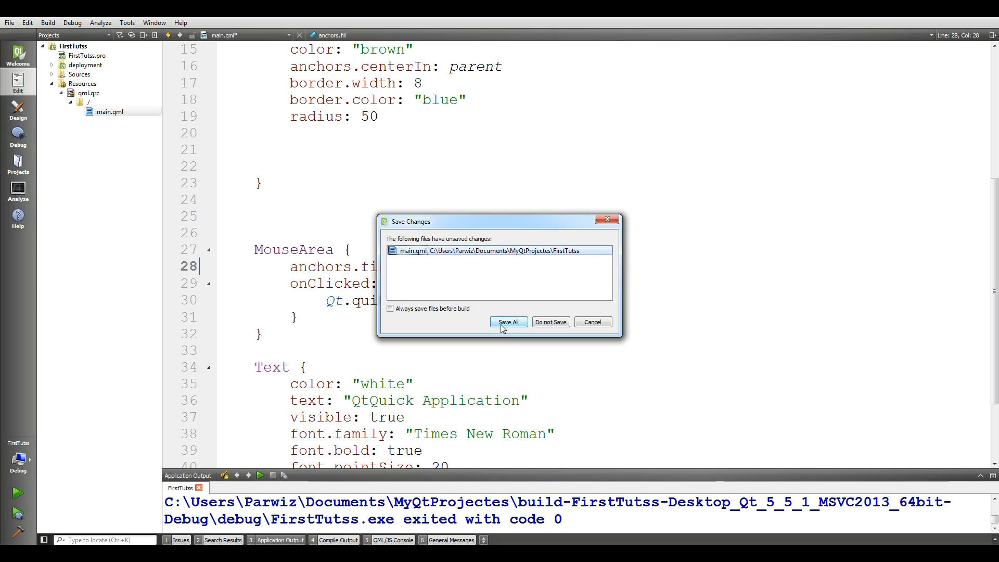
- Save all, run the app showing the brown button on green, then close it
left_click(508, 322)
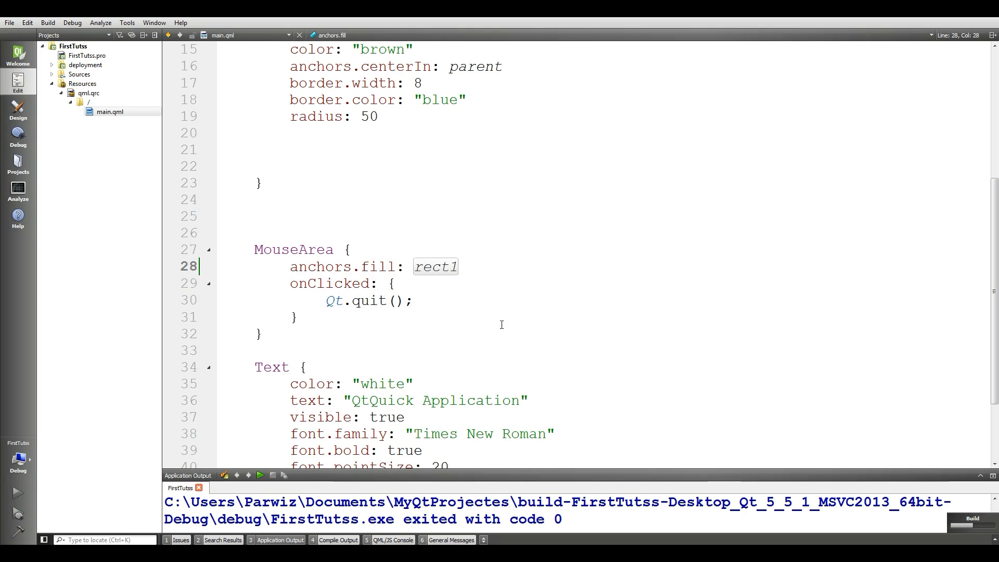
left_click(261, 475)
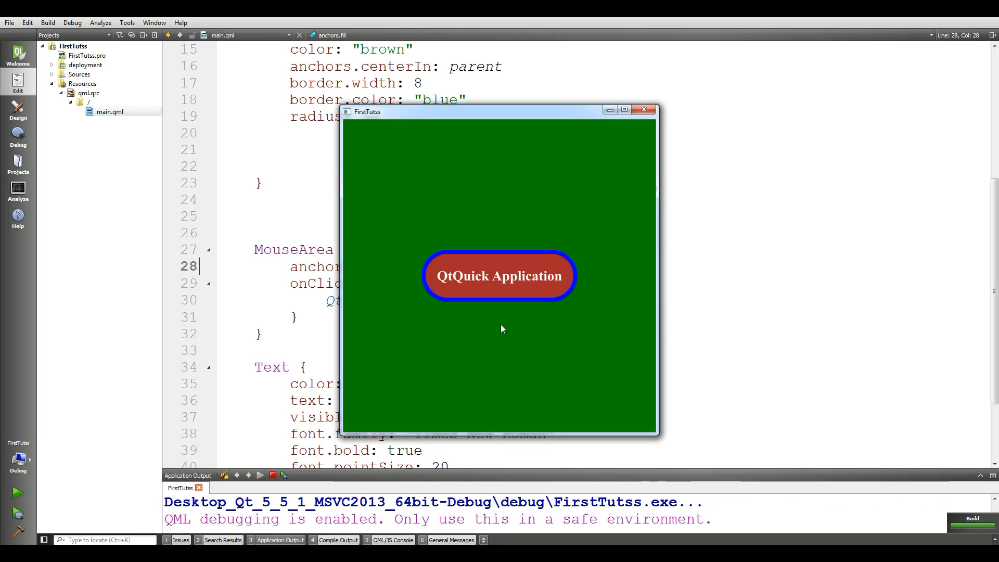
mouse_move(360, 167)
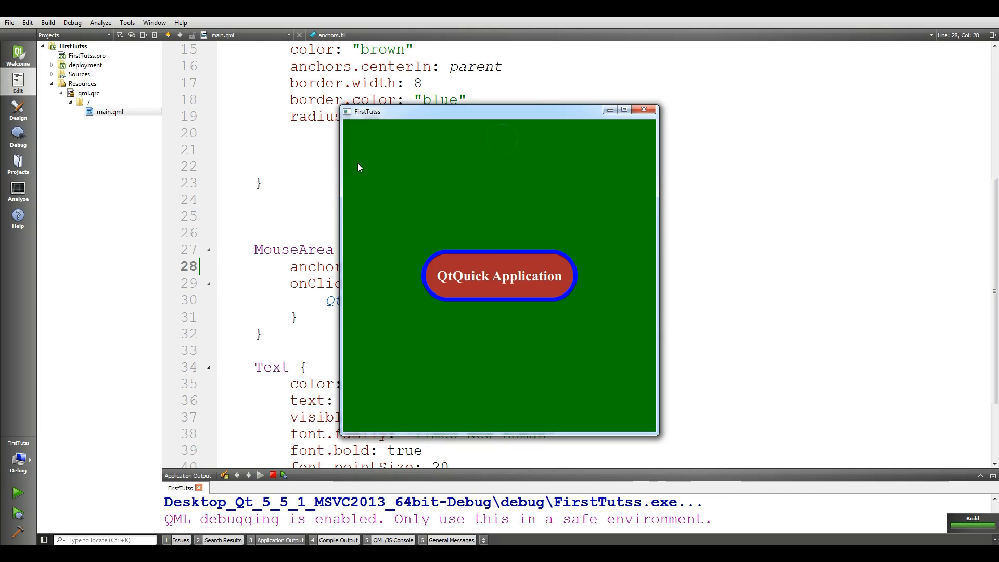
left_click(622, 260)
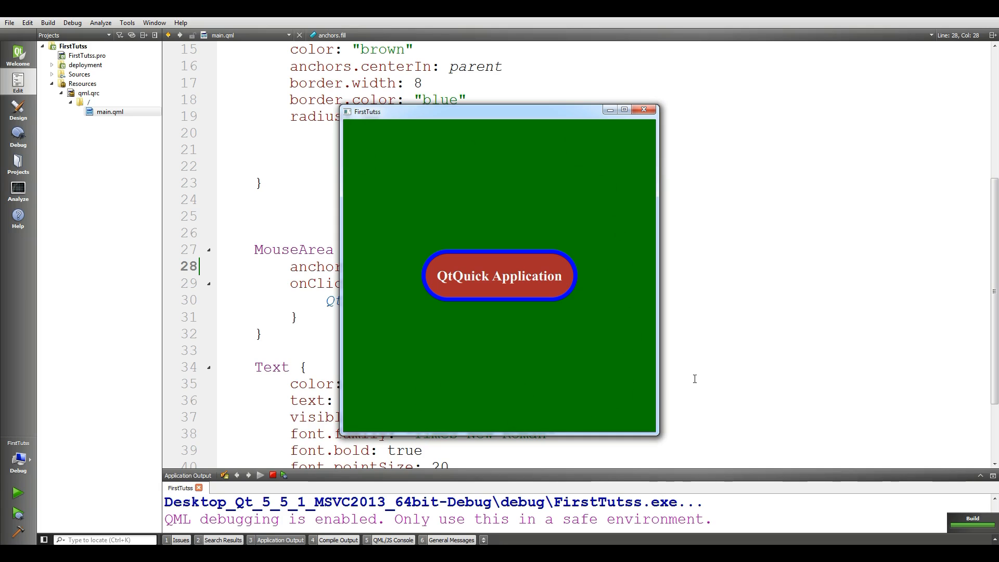
mouse_move(492, 278)
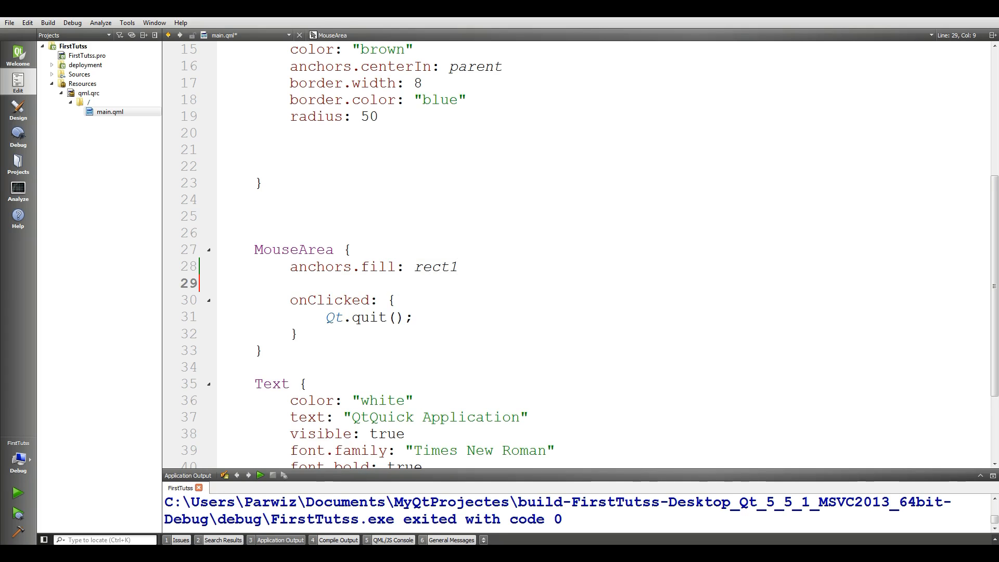
mouse_move(487, 234)
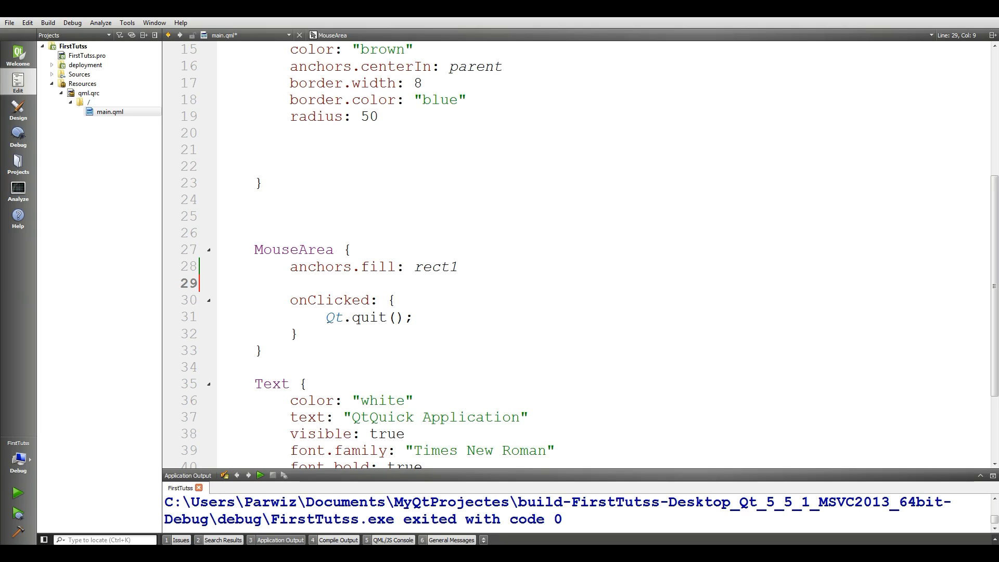
- Set hoverEnabled: true on the MouseArea
type("h")
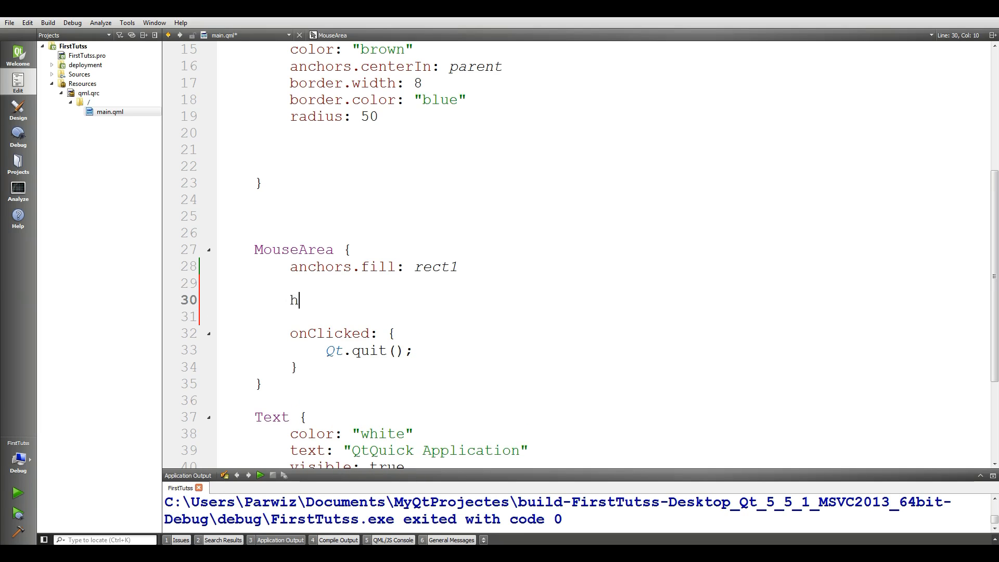
type("overEnabled:")
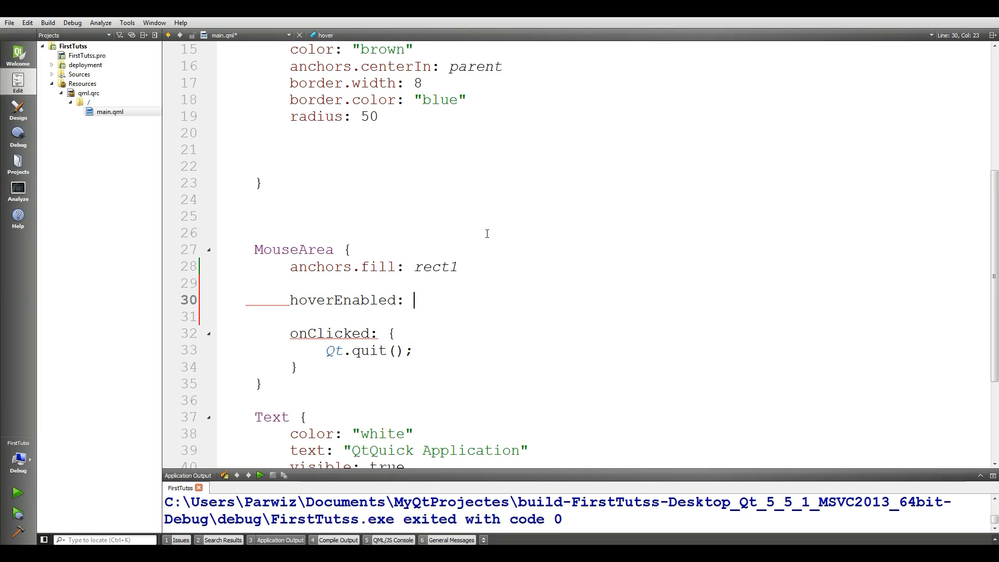
type("true")
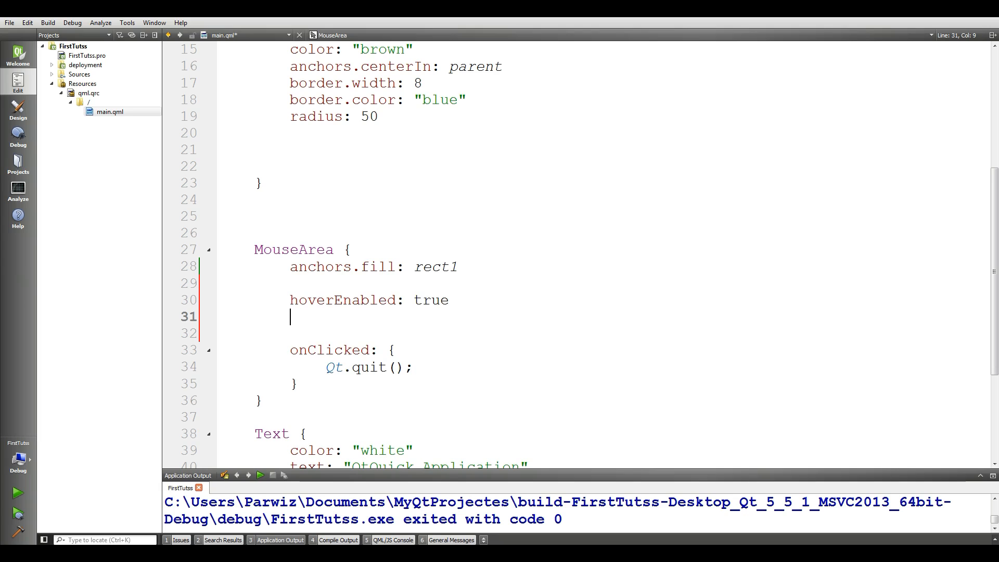
- Add an onEntered handler setting rect1.color to "blue"
type("onEntered: {")
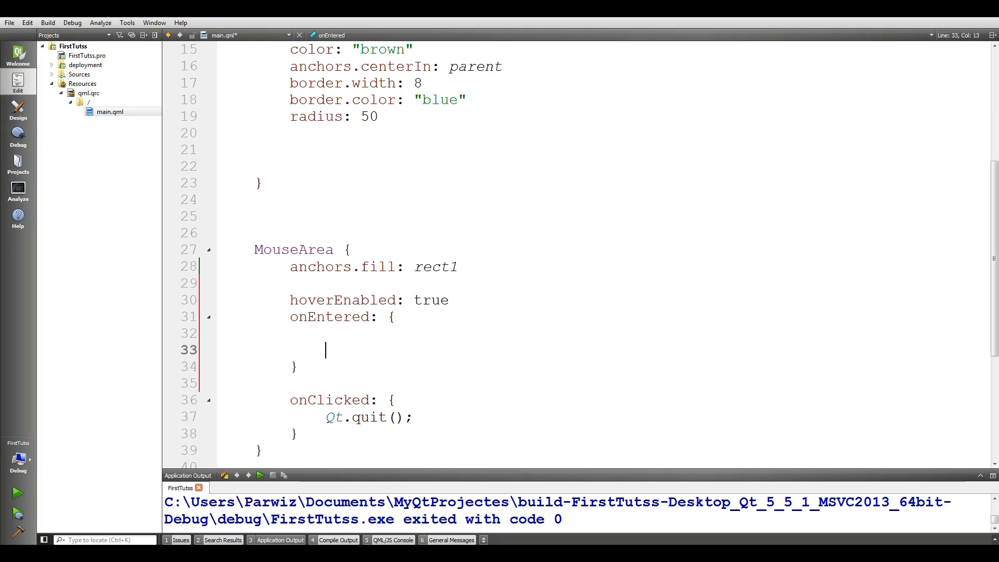
type("re")
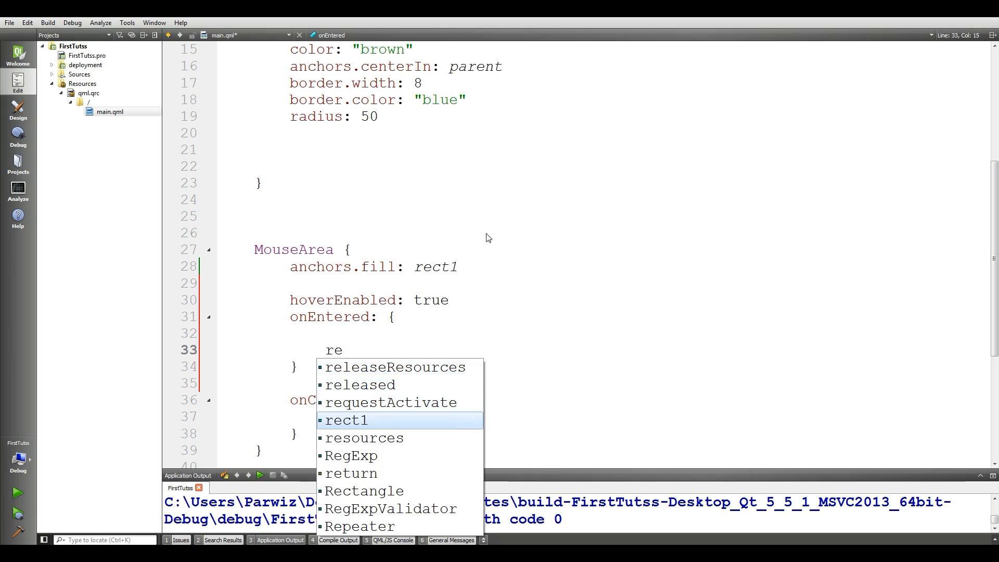
type("rect1.")
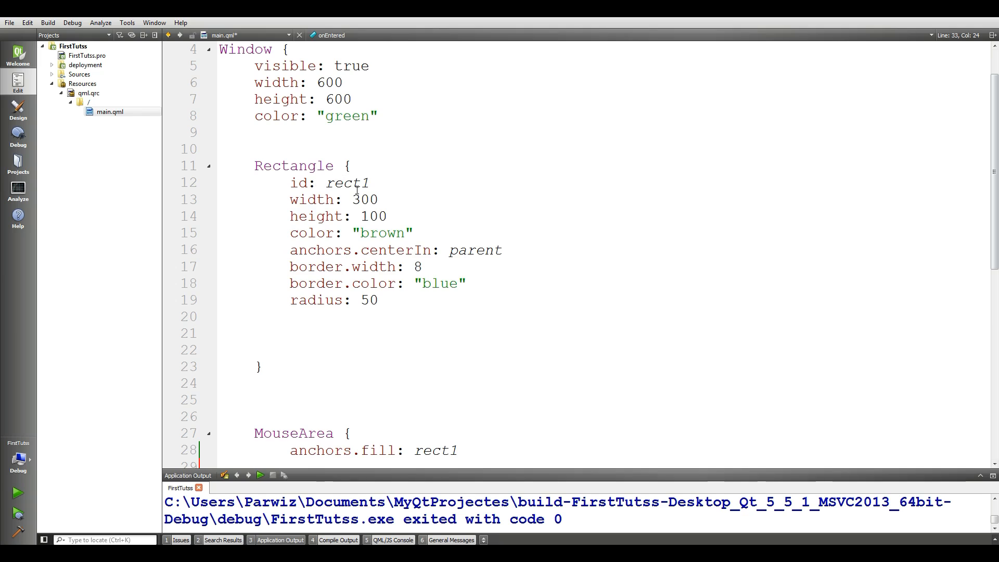
scroll("down", 3)
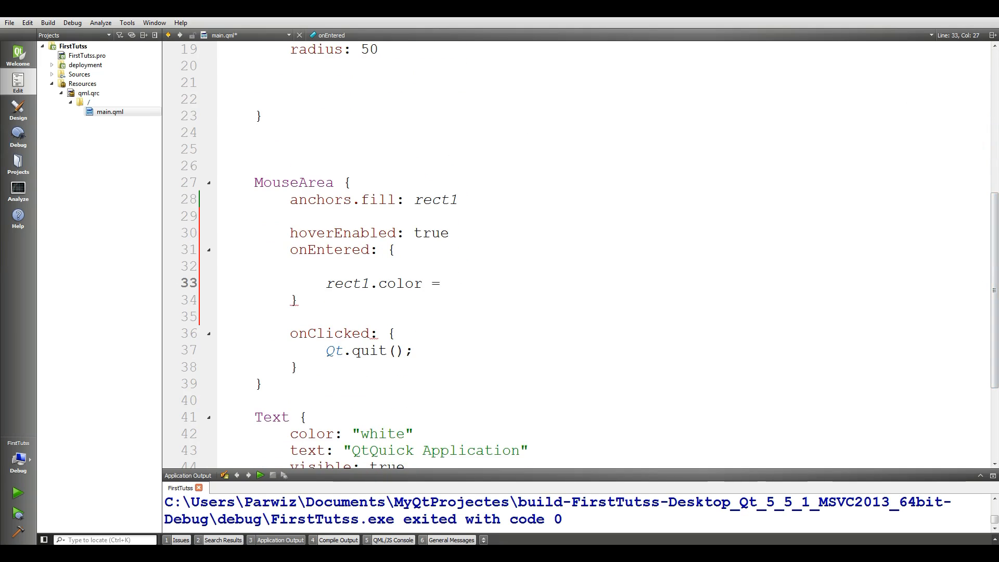
type("\"\"")
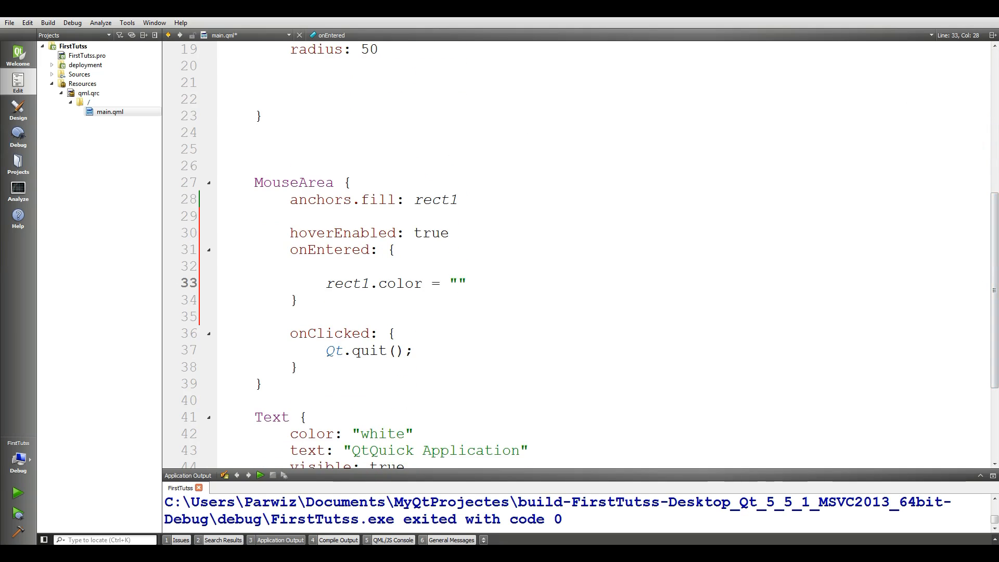
type("blue")
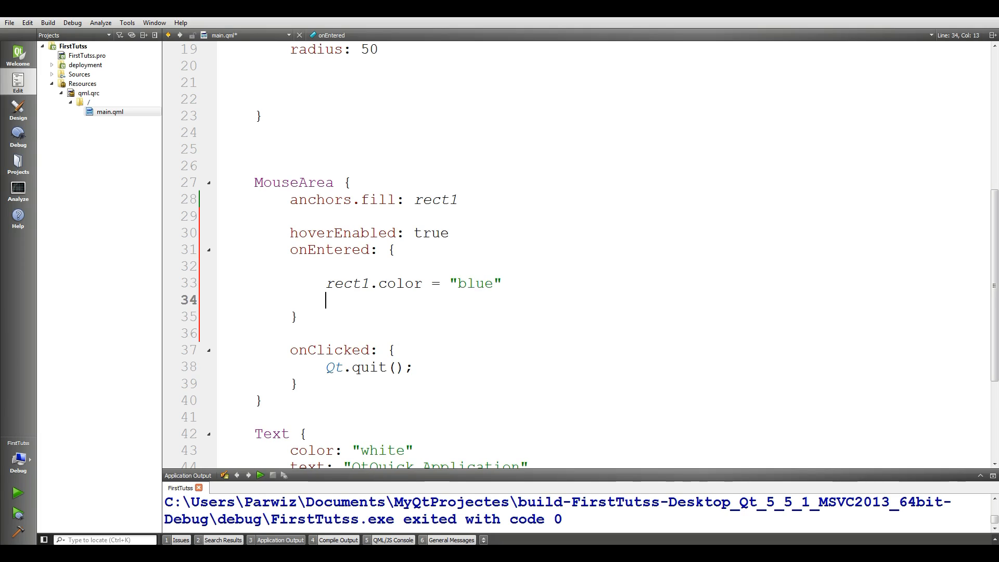
mouse_move(4, 208)
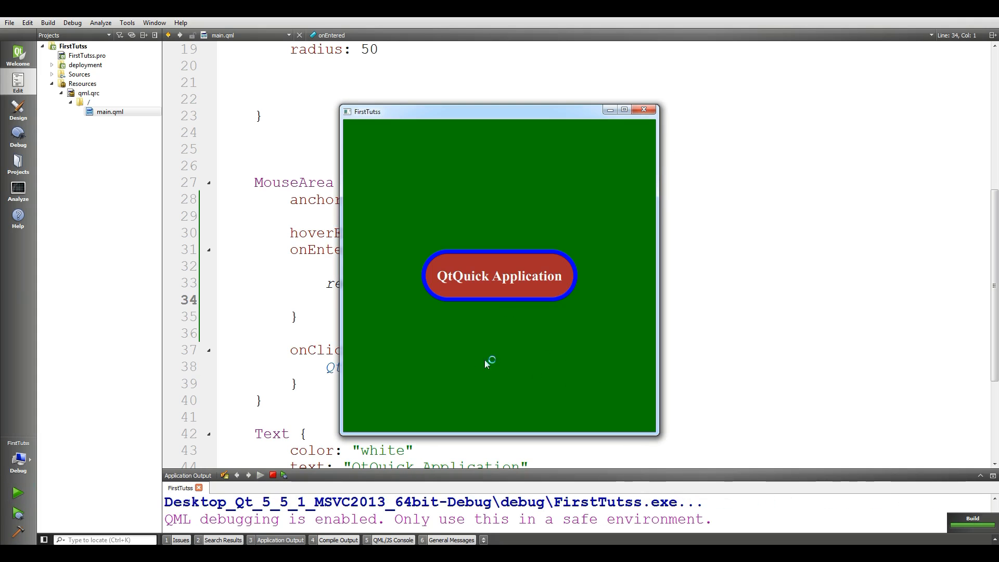
mouse_move(526, 282)
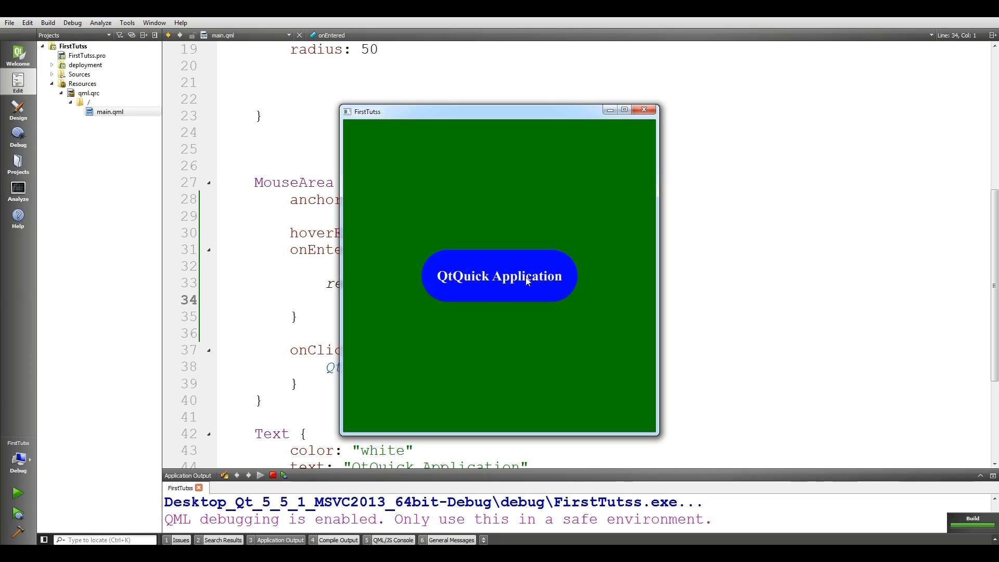
mouse_move(425, 303)
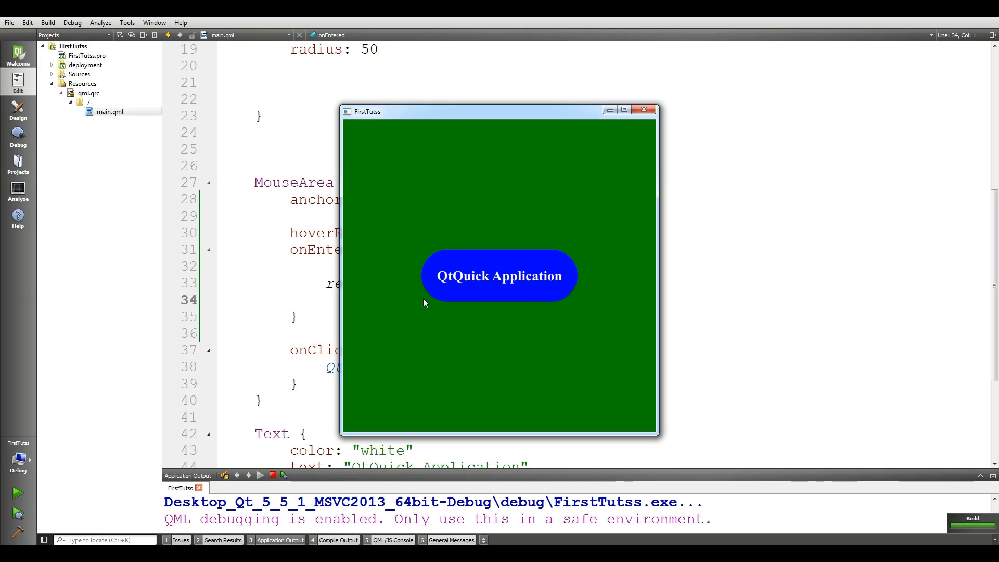
mouse_move(566, 289)
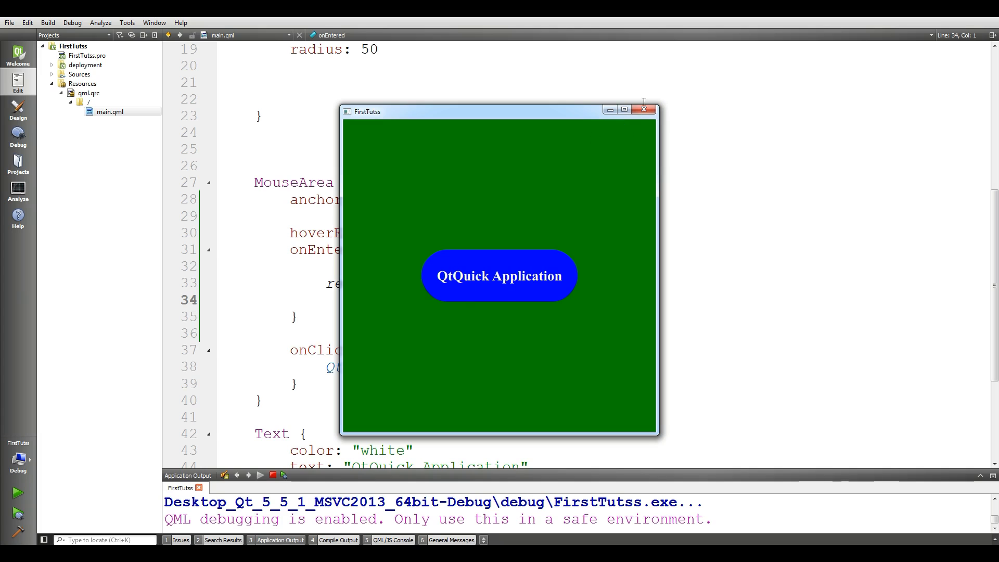
- Close the app window after the button turns blue on hover
left_click(644, 110)
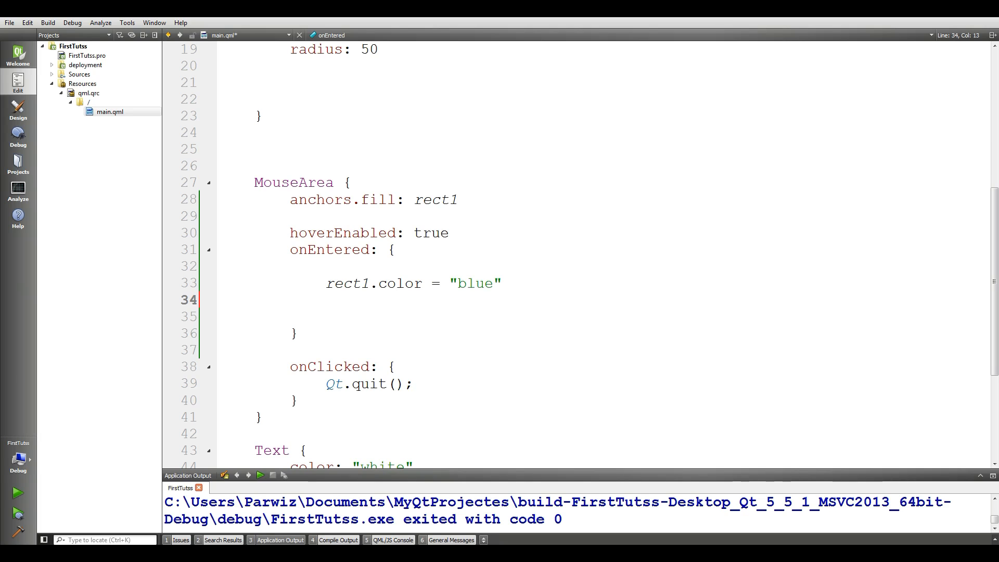
- Add rect1.rotation = 45 to the onEntered handler
type("rect1.")
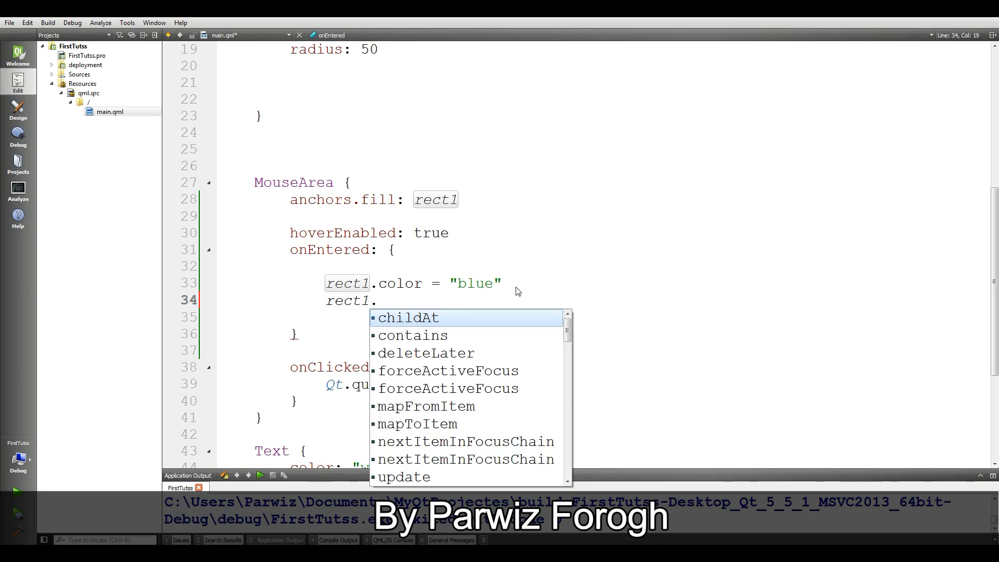
type("rotation =")
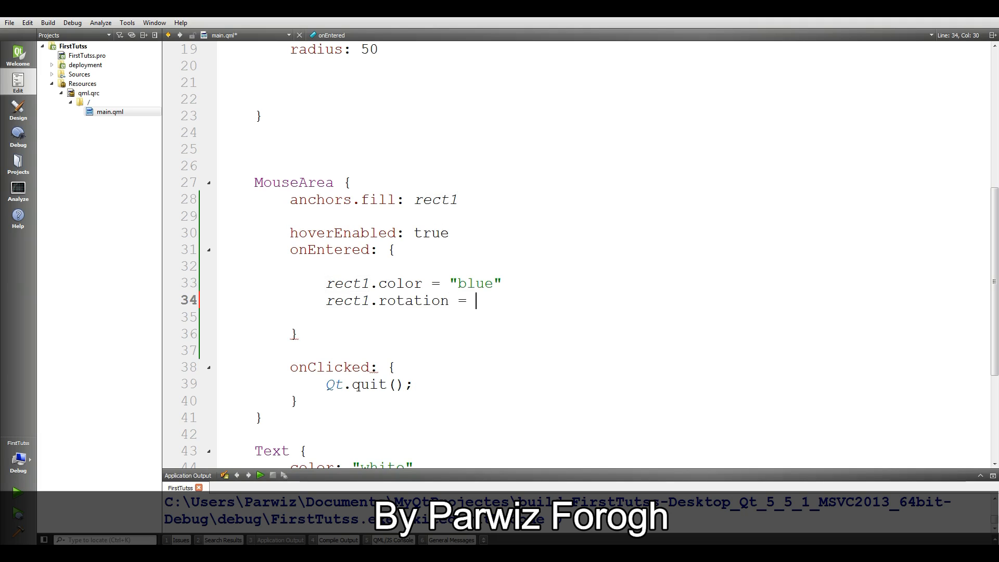
type("45")
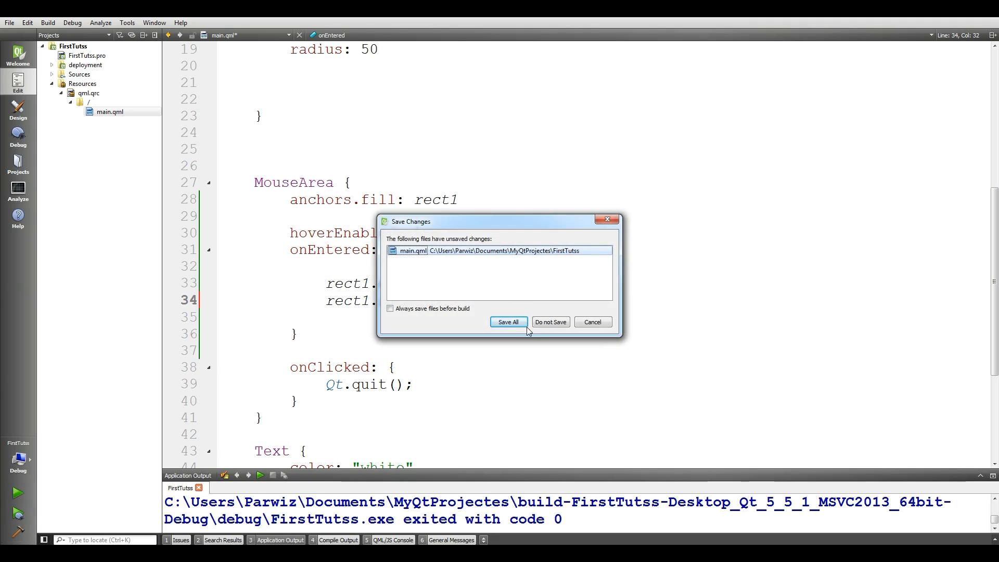
- Save and run, watch the button turn blue and tilt 45°, then close the app
left_click(509, 321)
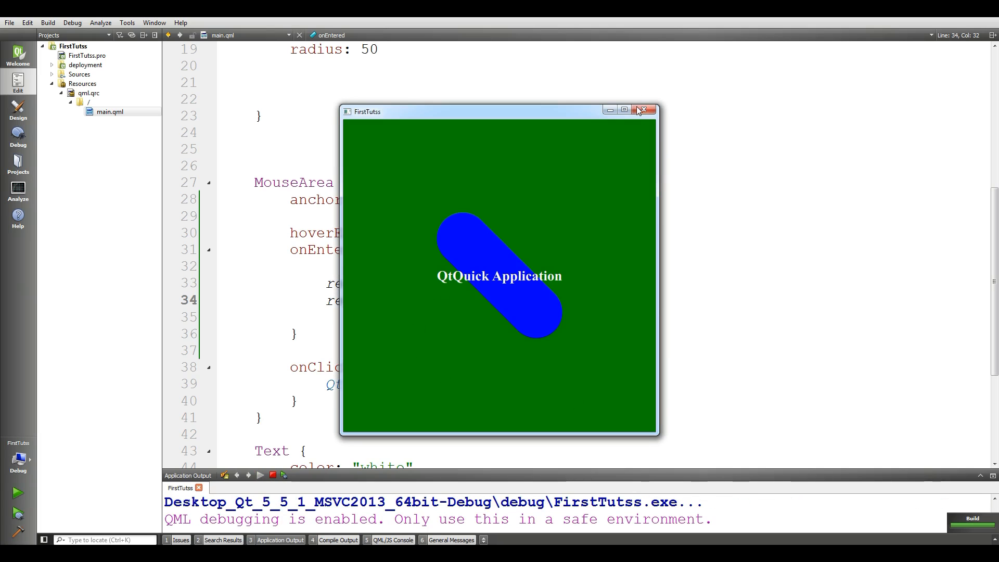
left_click(644, 109)
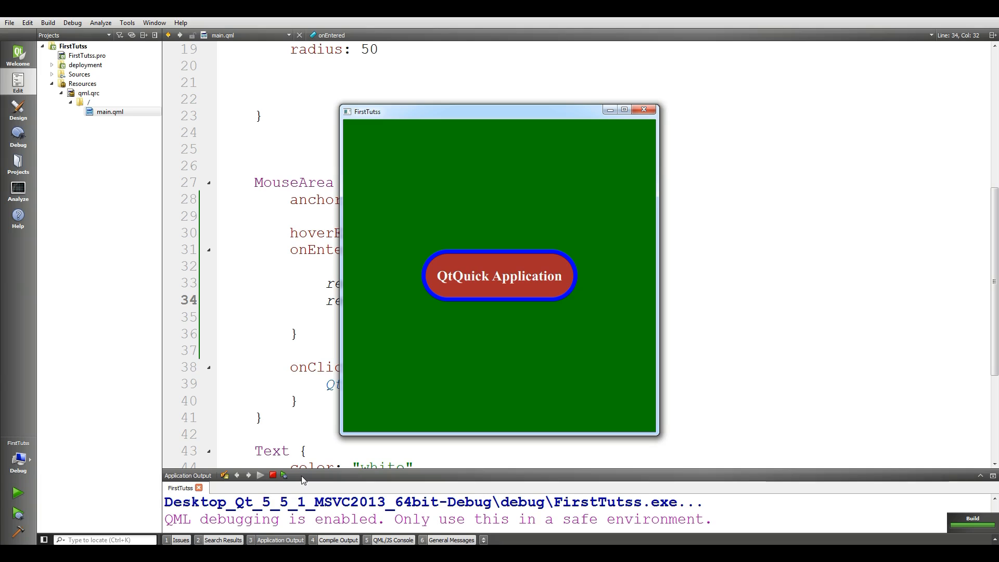
mouse_move(516, 433)
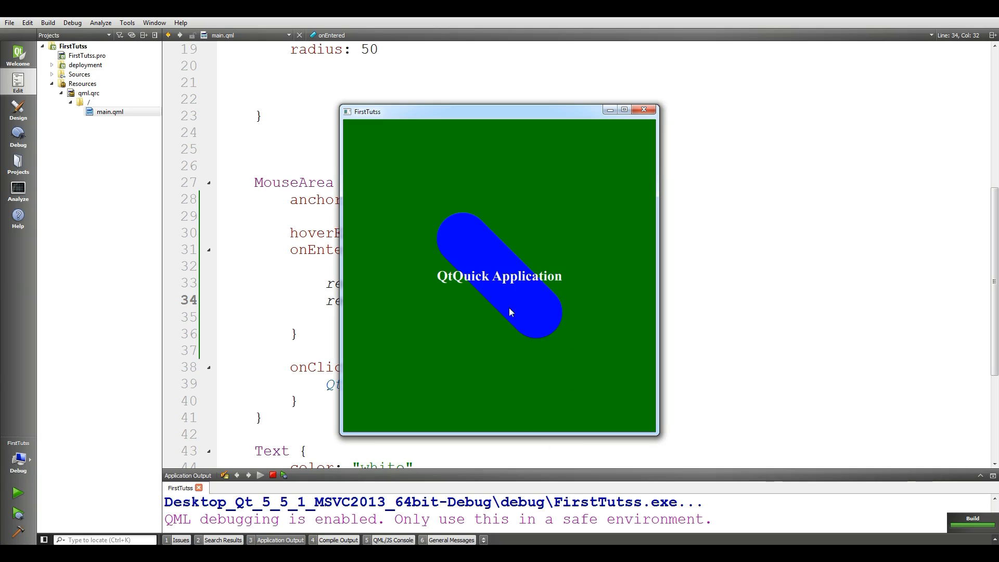
mouse_move(465, 234)
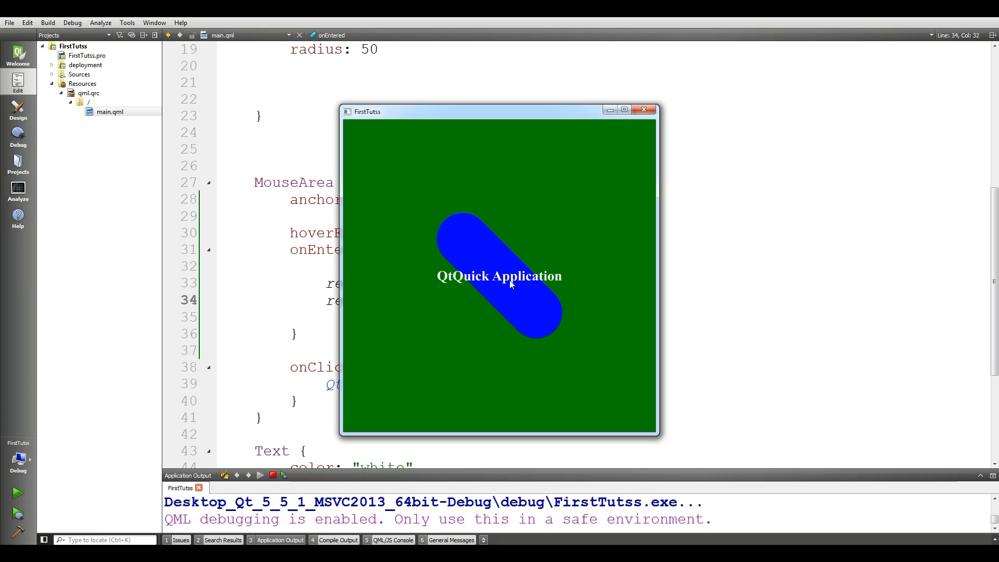
mouse_move(643, 112)
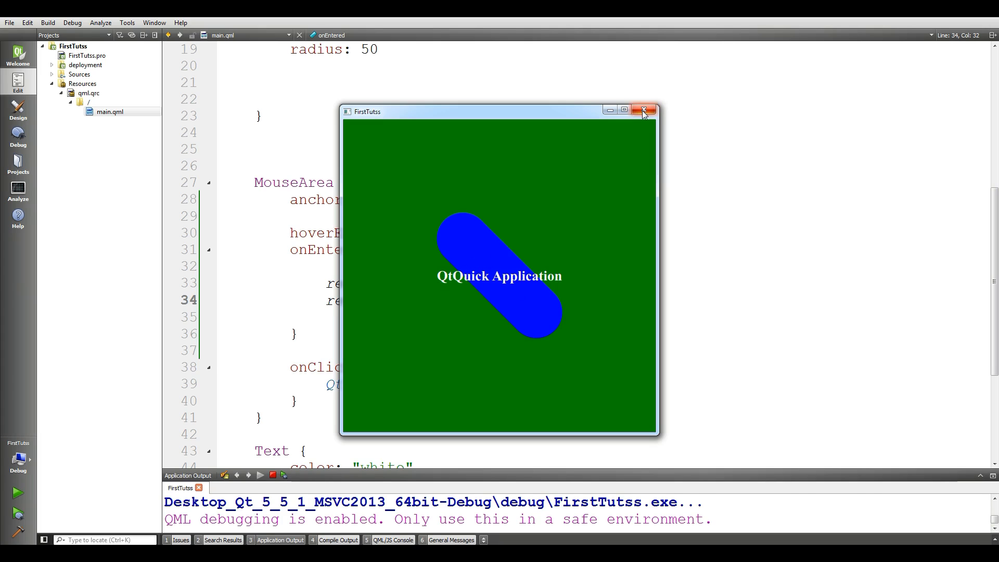
left_click(643, 110)
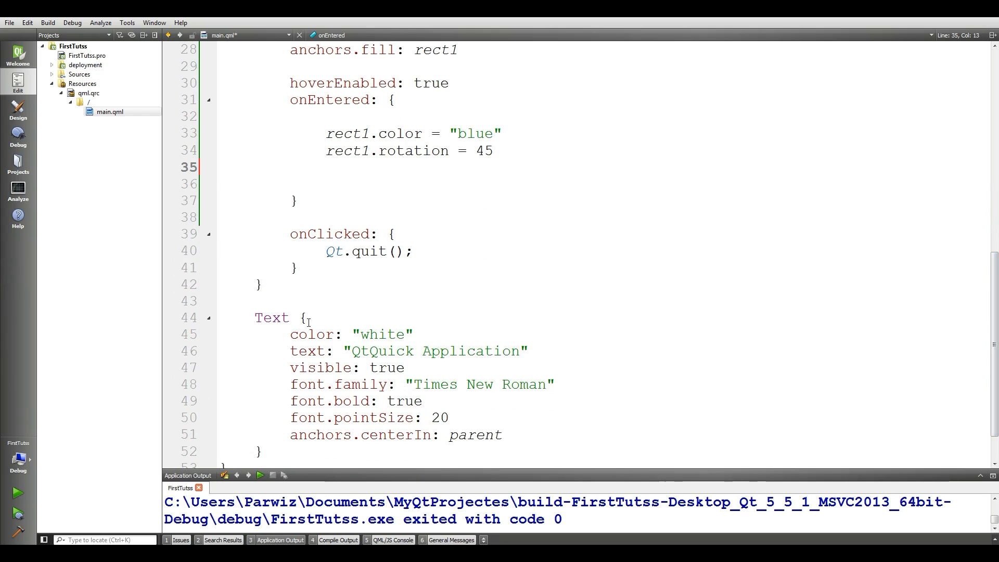
- Give the Text element id text1 and add text1.rotation to onEntered
type("id:")
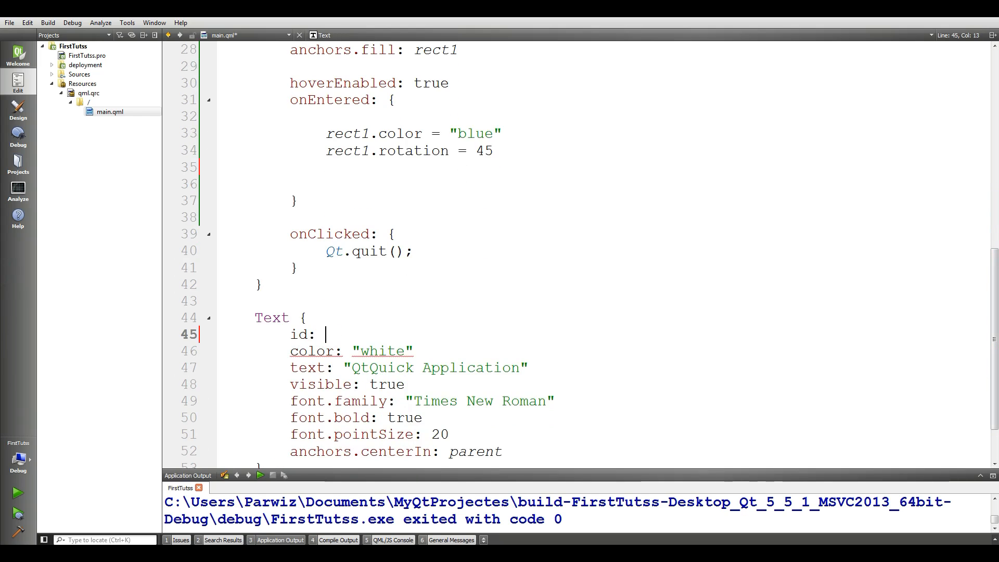
type("tet")
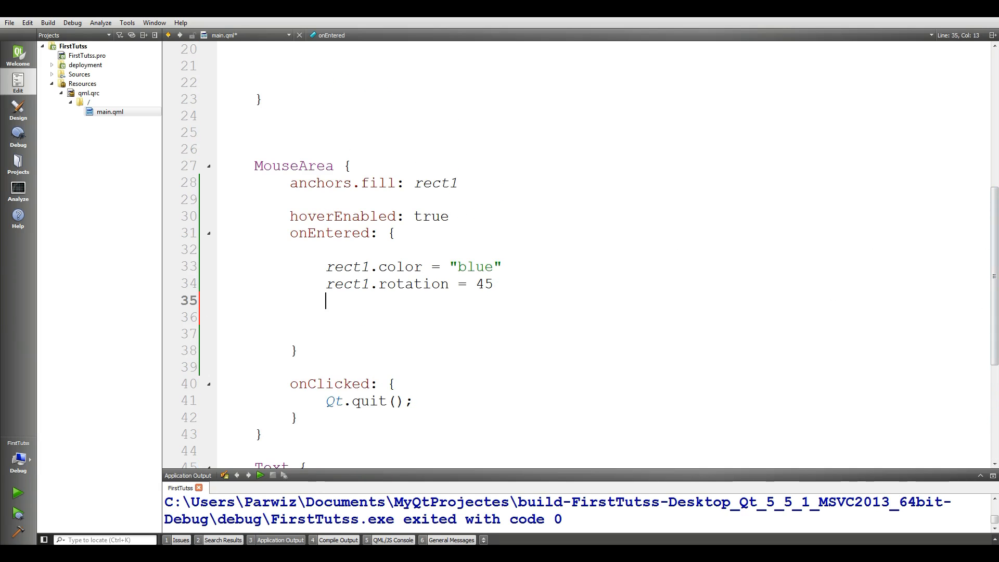
type("text1")
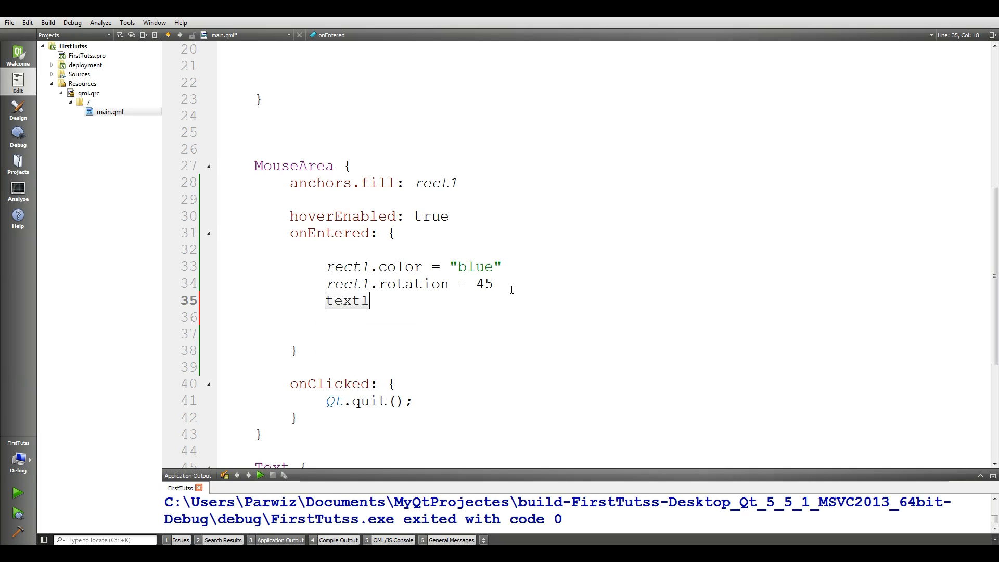
type(".rotation = 45")
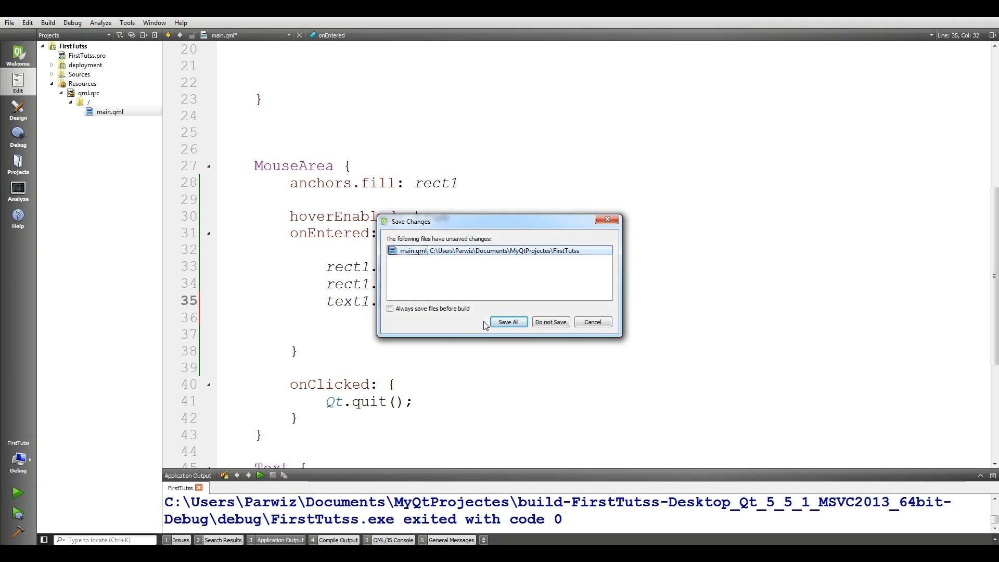
- Save and run, confirm the label rotates 45° with the blue button, then close the app
left_click(509, 322)
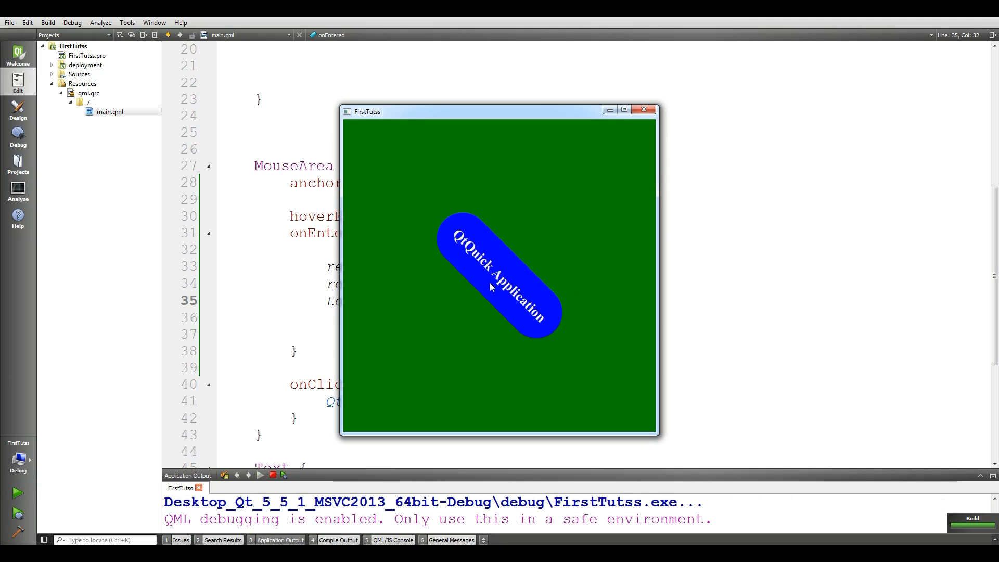
mouse_move(563, 349)
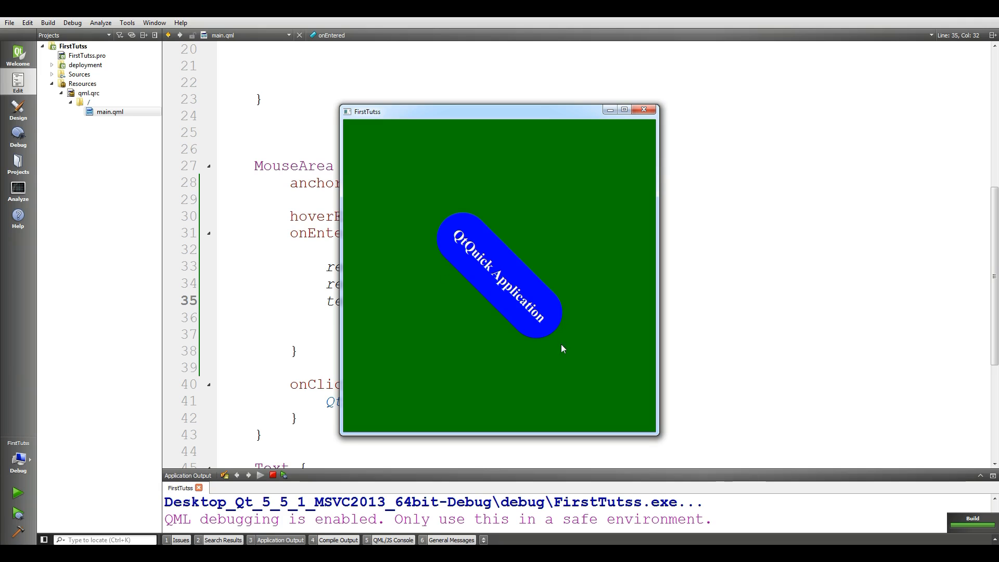
mouse_move(558, 345)
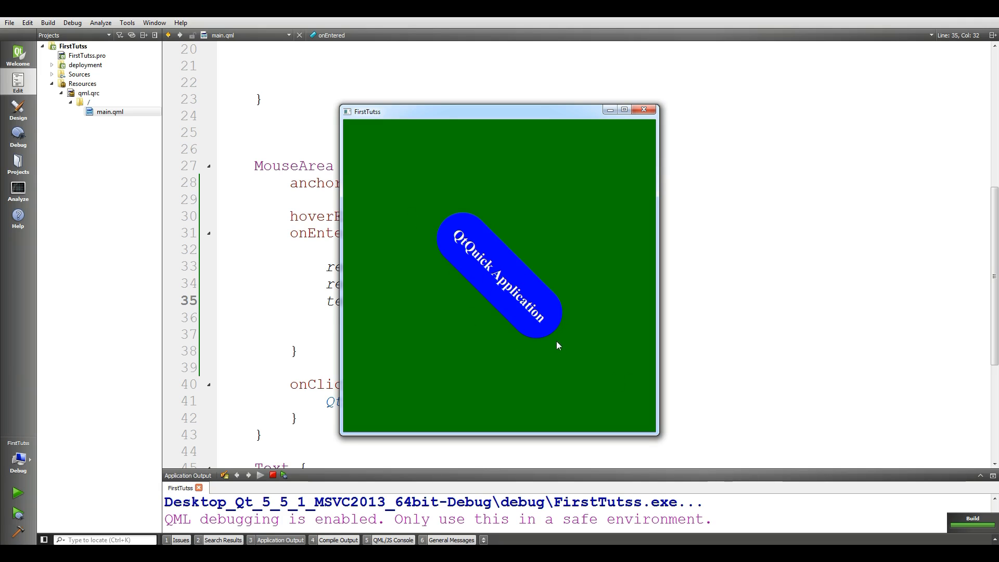
left_click(643, 111)
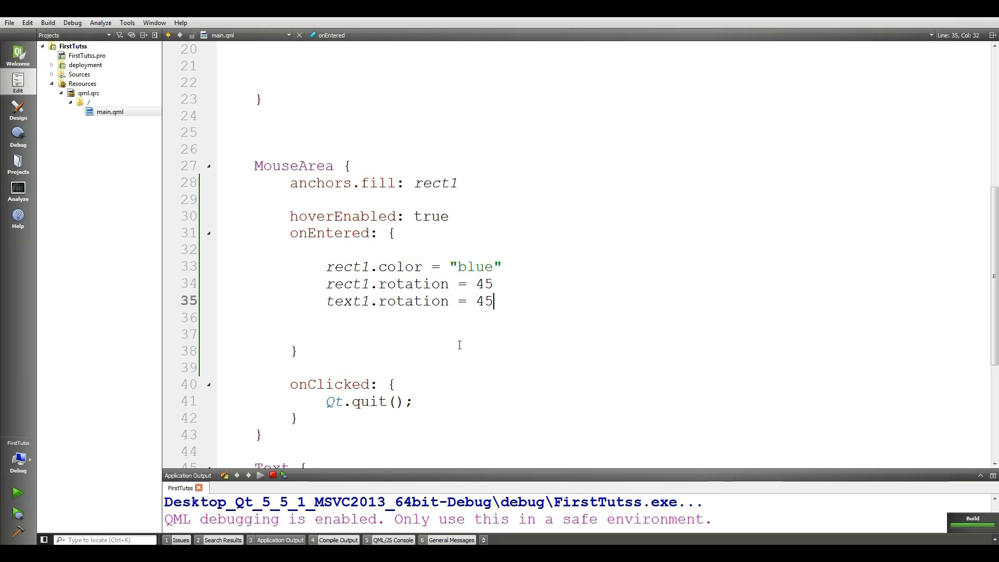
left_click(17, 493)
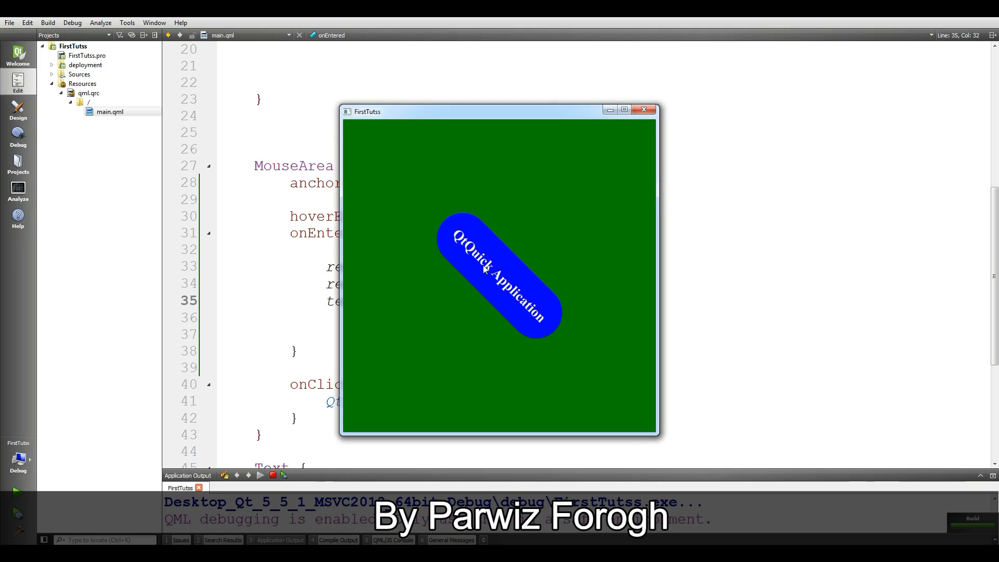
mouse_move(507, 313)
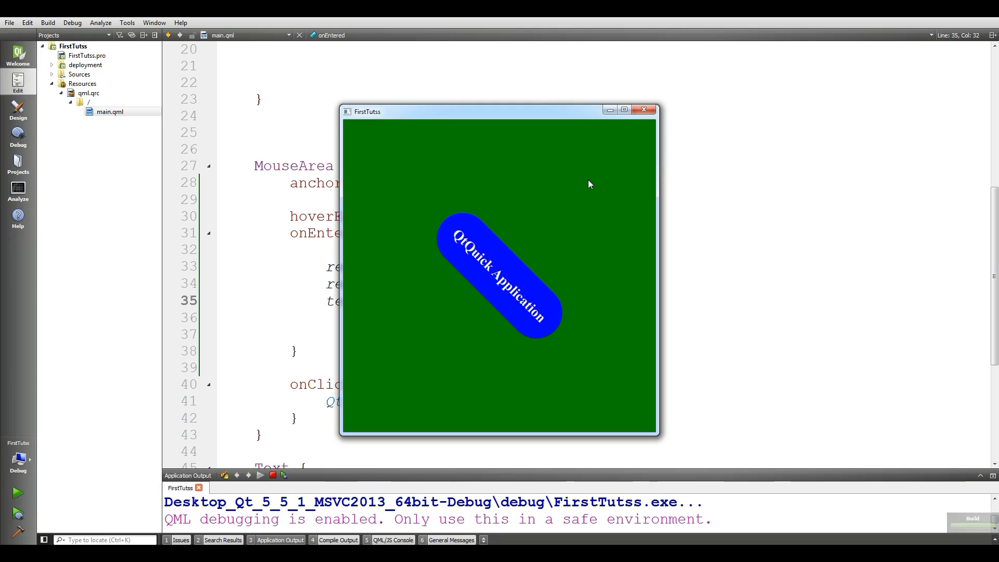
mouse_move(479, 202)
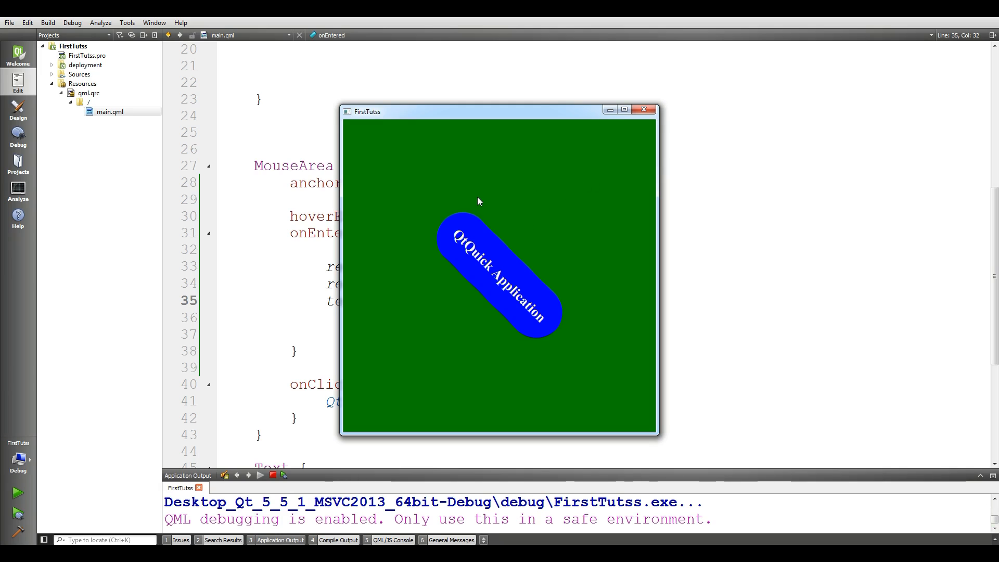
mouse_move(480, 139)
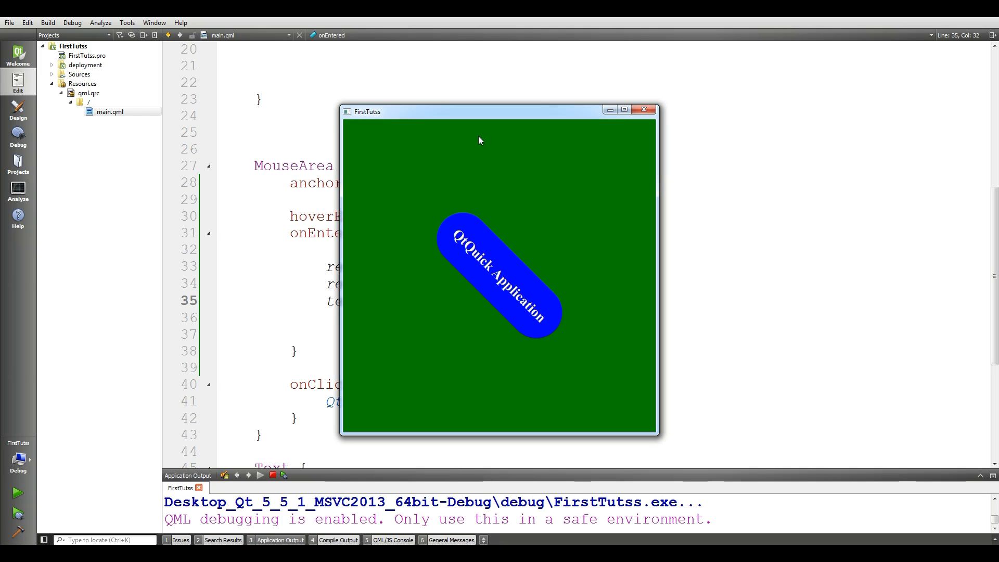
left_click(643, 109)
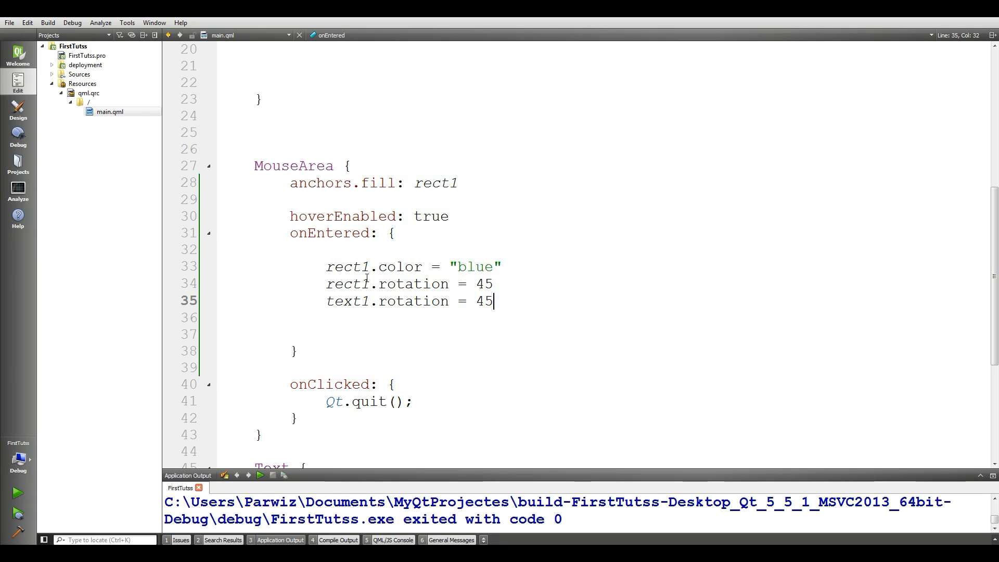
left_click(305, 350)
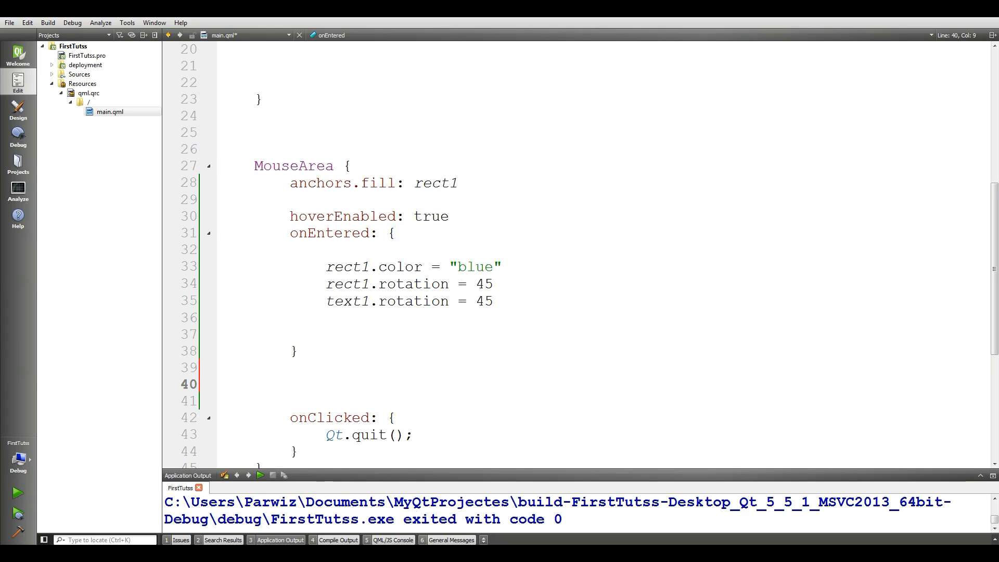
- Create an onExited handler containing the three onEntered property lines
type("on")
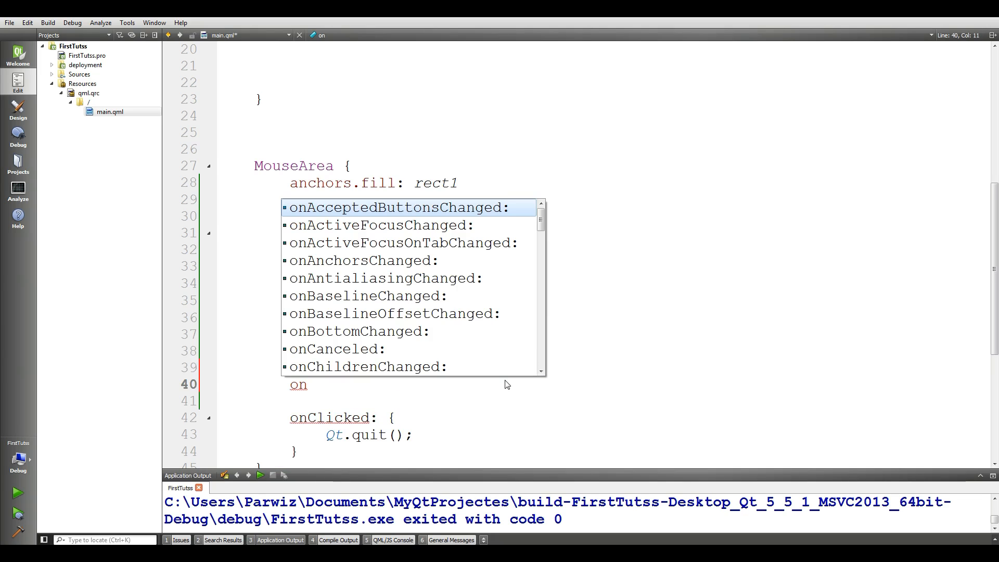
type("onExited:")
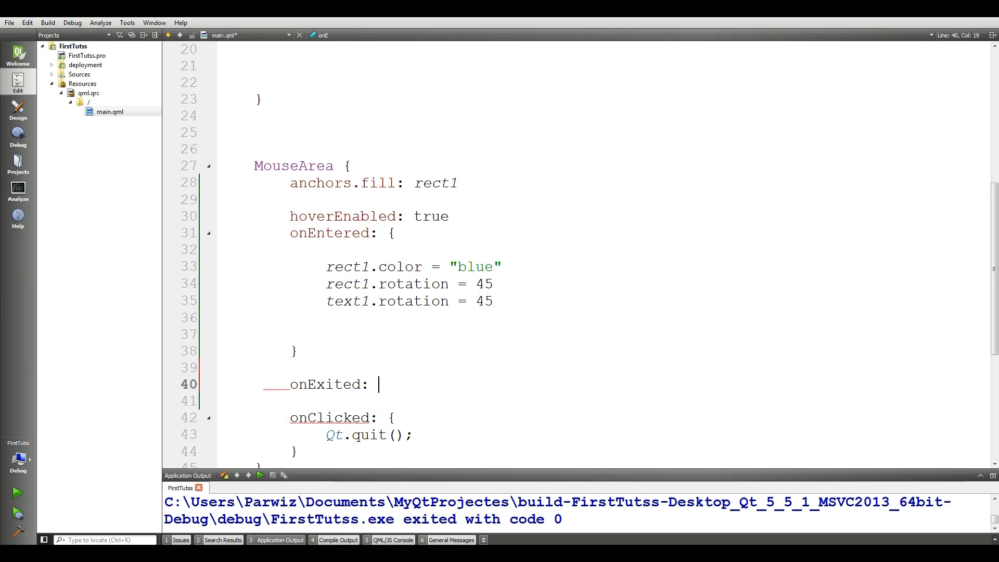
type("{")
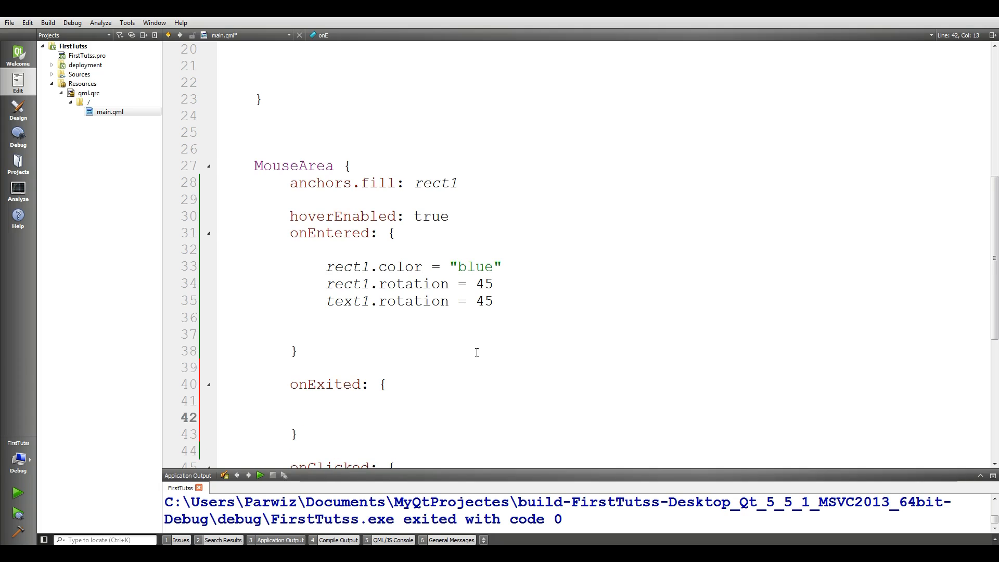
left_click_drag(326, 267, 493, 300)
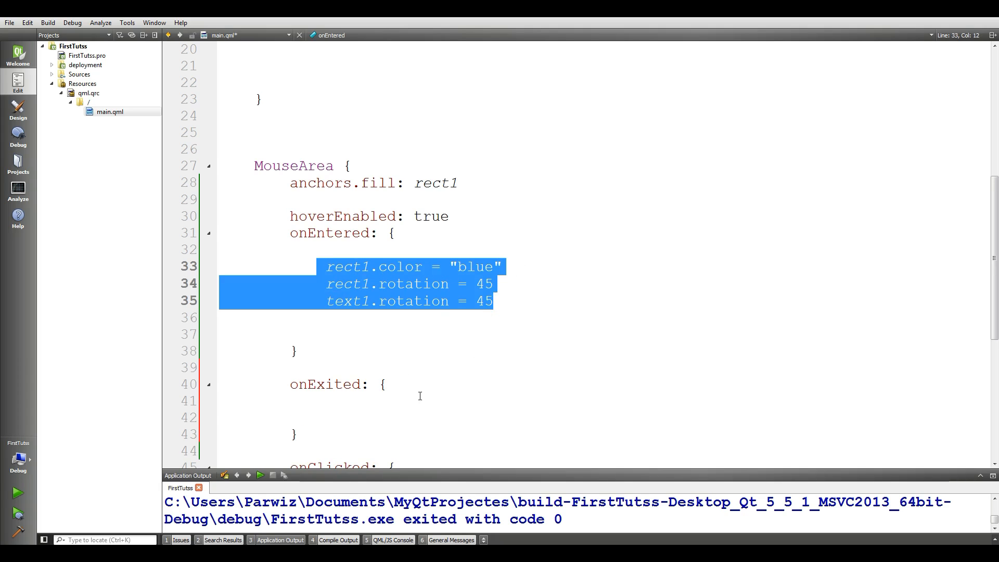
key("ctrl+v")
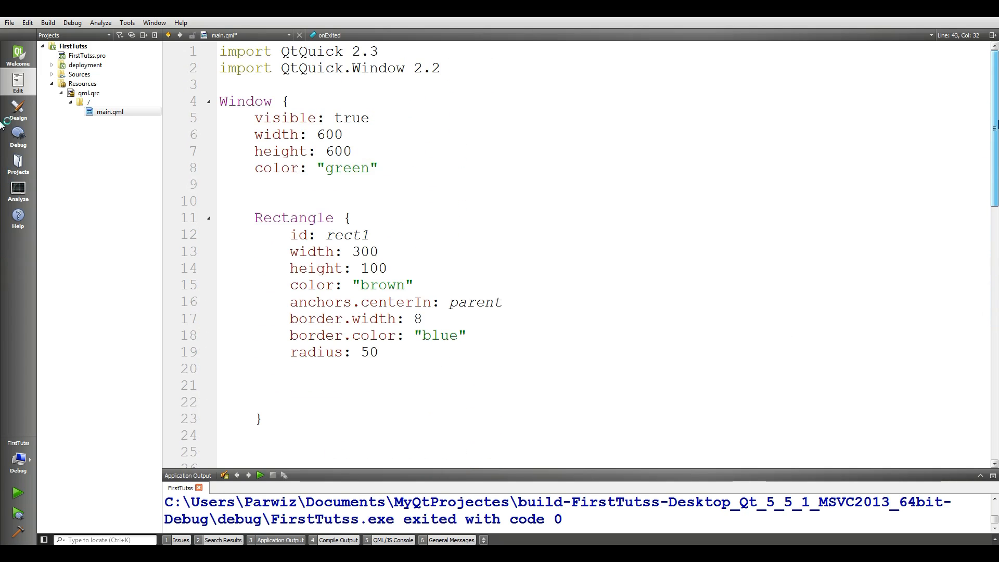
mouse_move(742, 280)
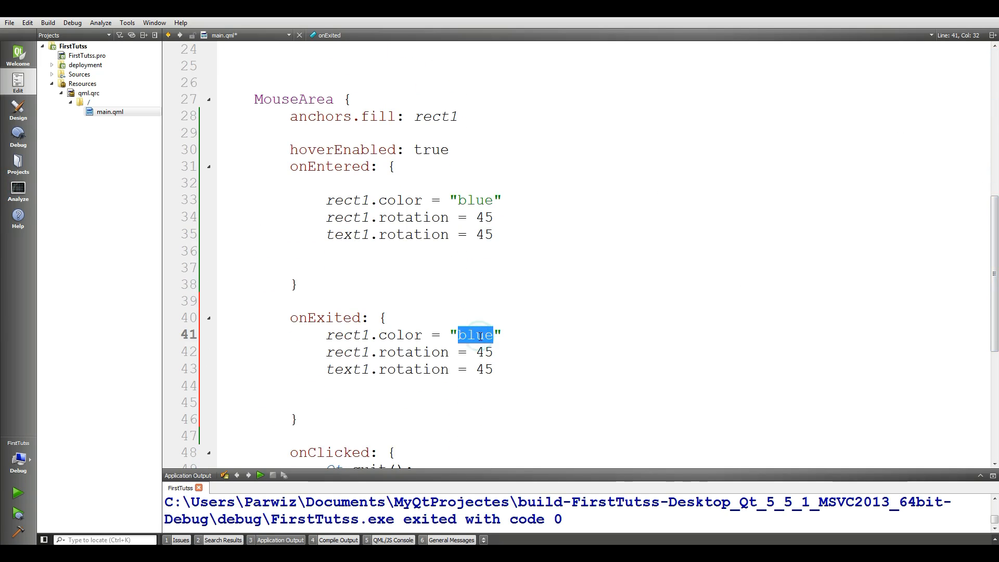
- Change the copied values to brown and rotation 0, then run the app
type("brown")
left_click(413, 352)
type("0")
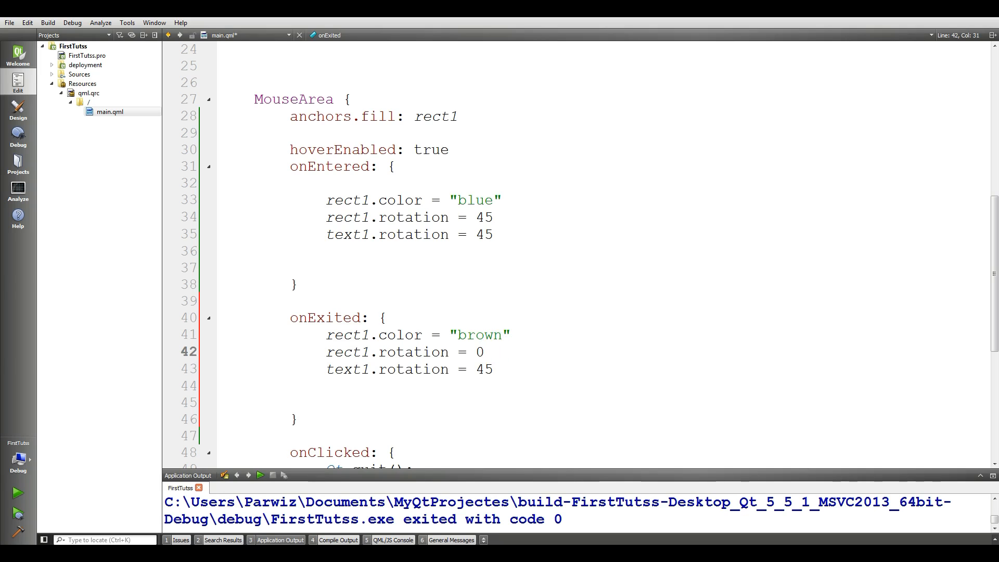
double_click(481, 370)
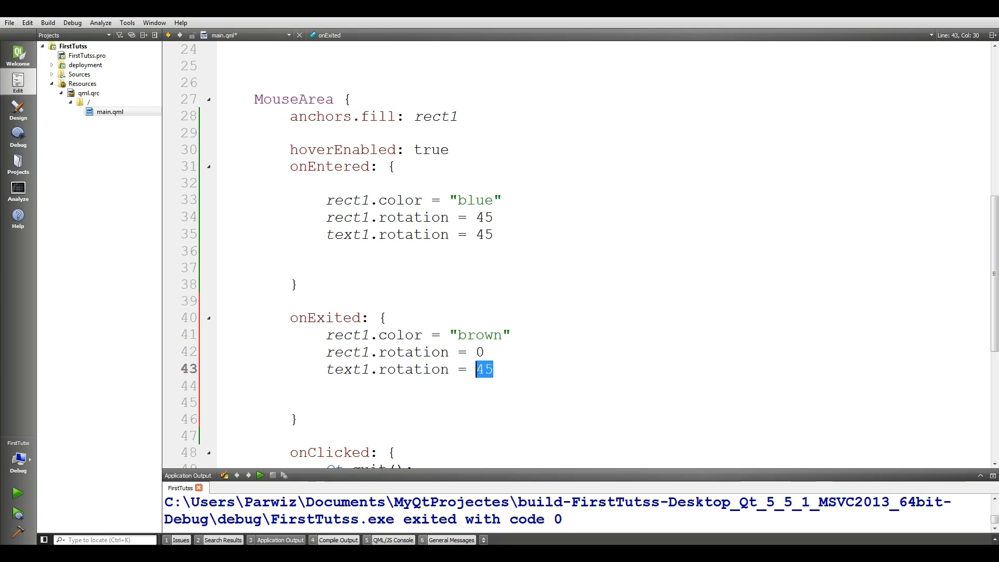
left_click(17, 494)
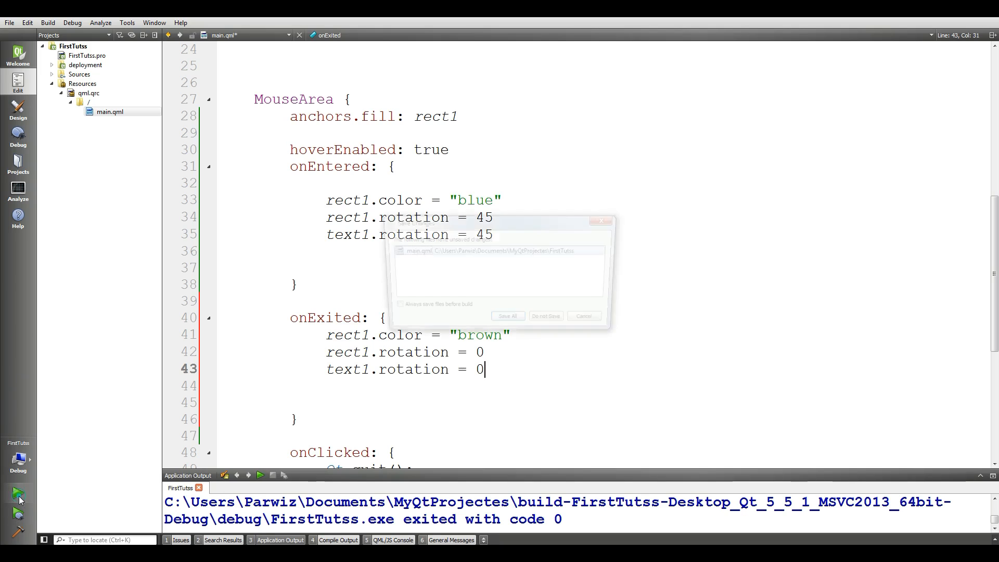
- Save main.qml with the reset handler, check the upright brown button, and relaunch the app
left_click(509, 316)
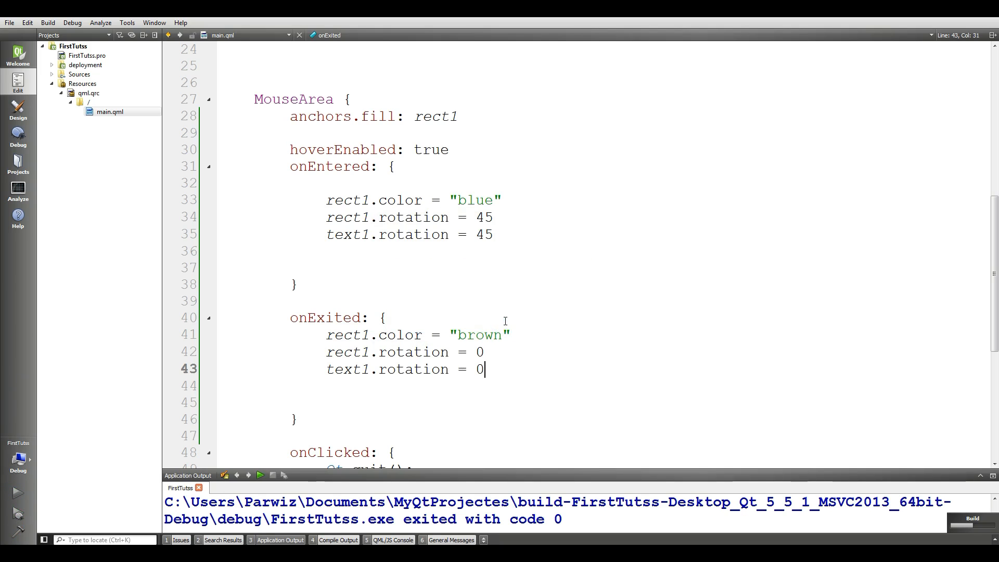
left_click(261, 475)
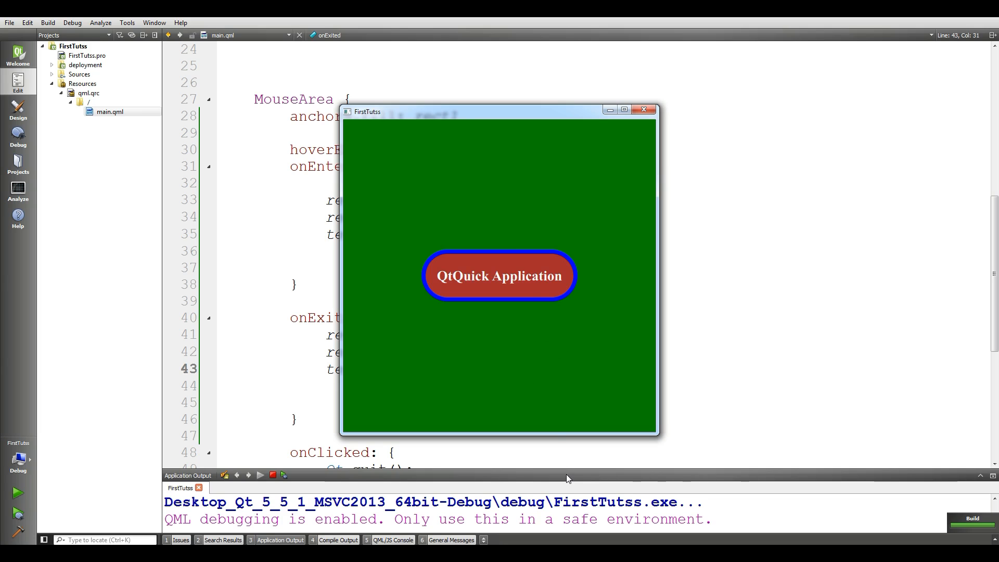
mouse_move(517, 309)
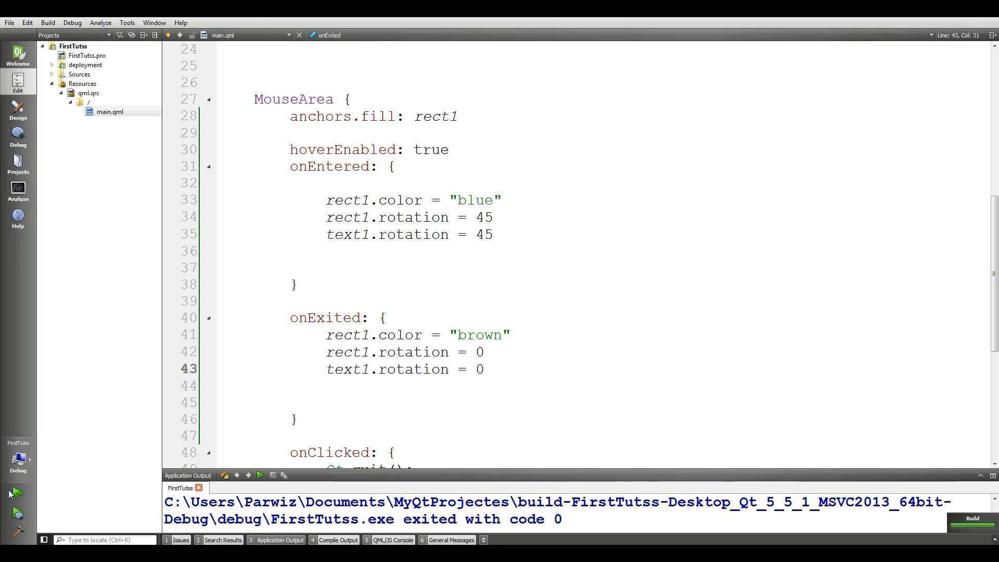
left_click(16, 493)
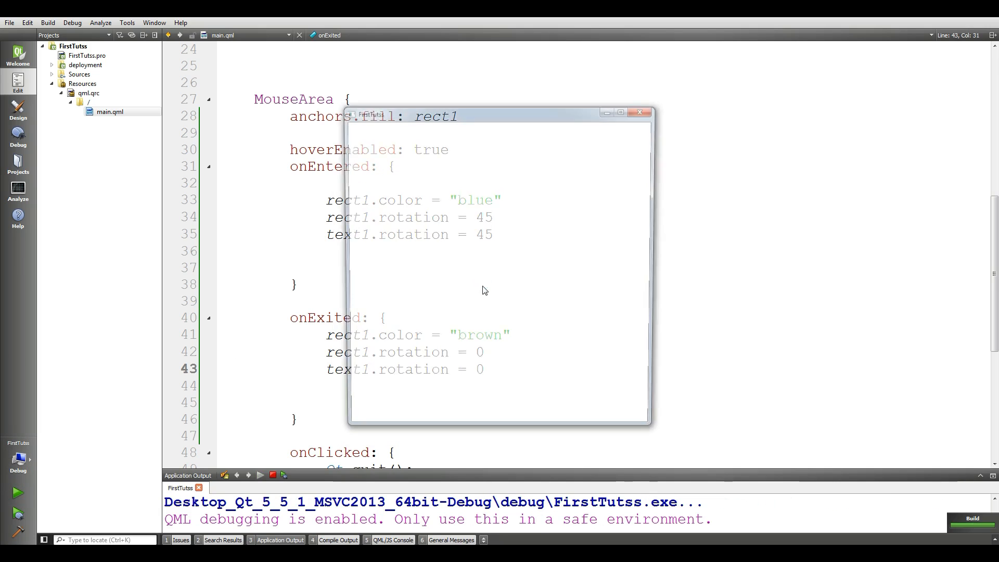